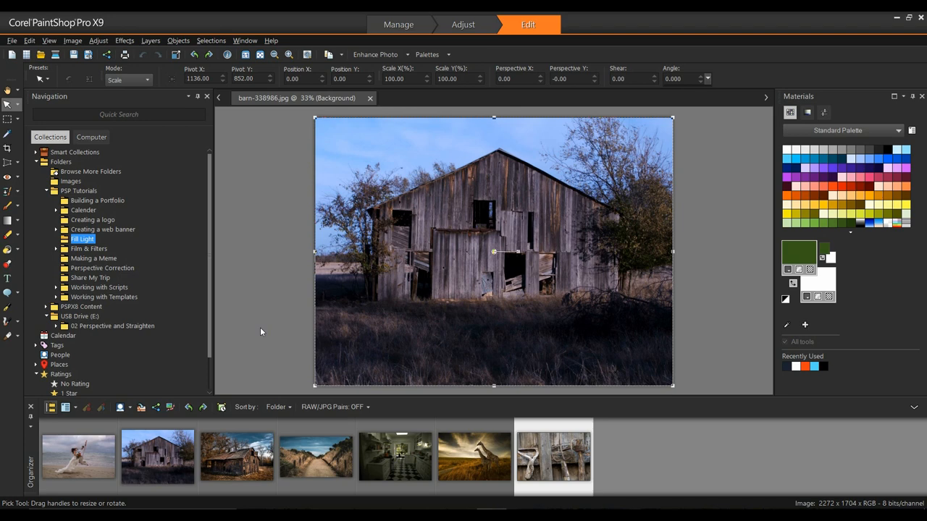
mouse_move(914, 108)
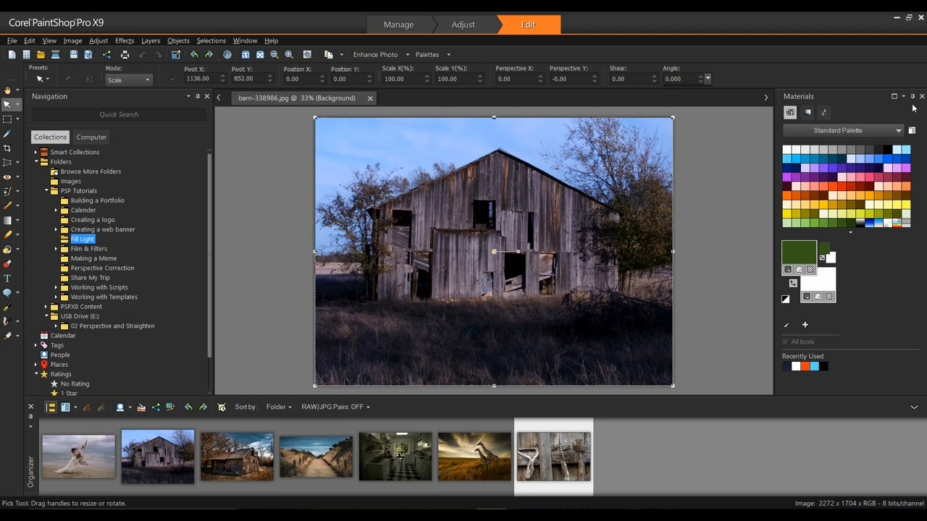
Auto-hide the Materials and Navigation palettes to give the barn photo more room.
click(914, 96)
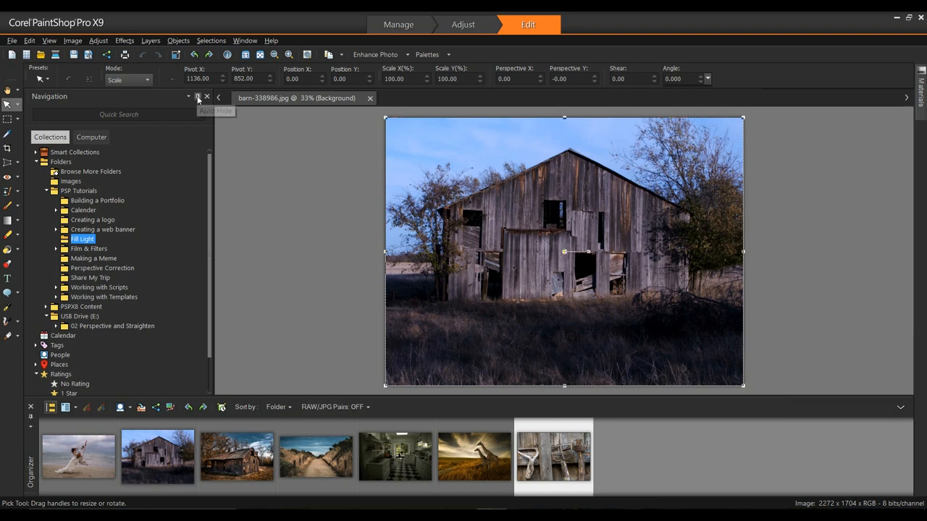
click(207, 96)
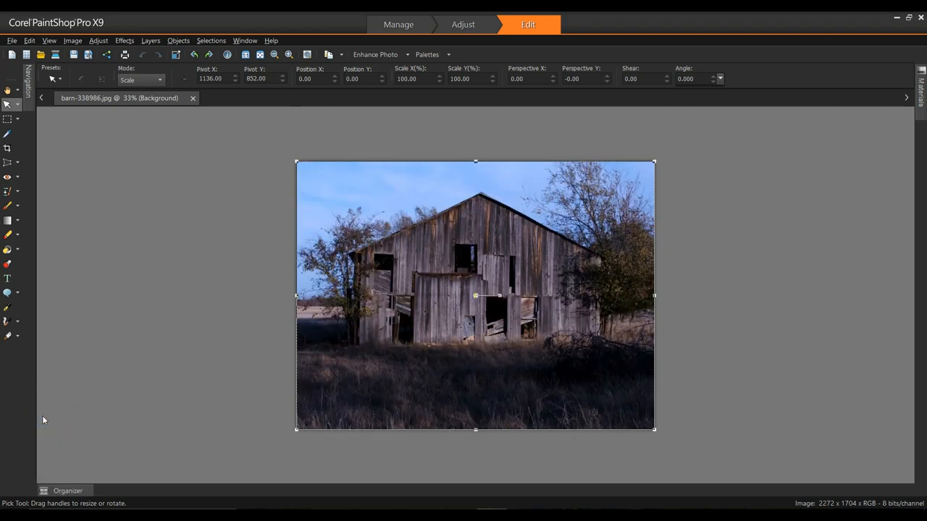
mouse_move(63, 336)
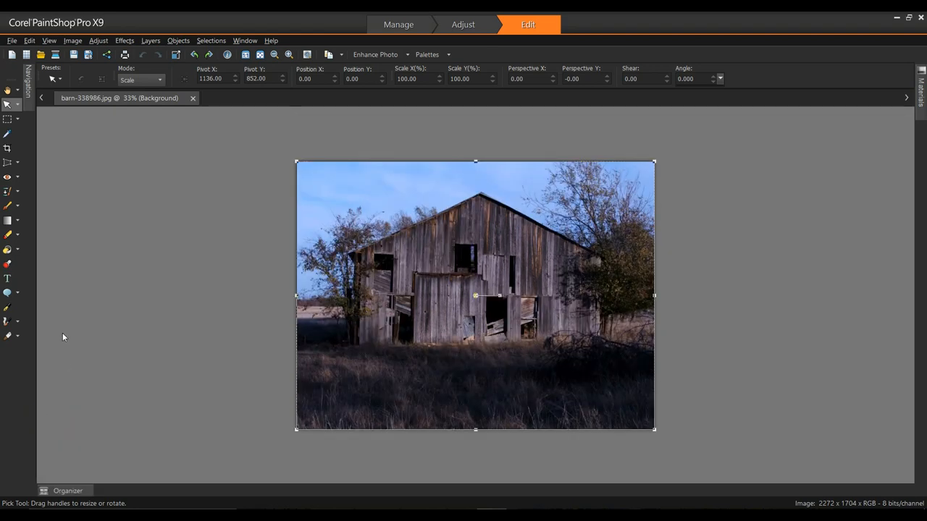
click(29, 94)
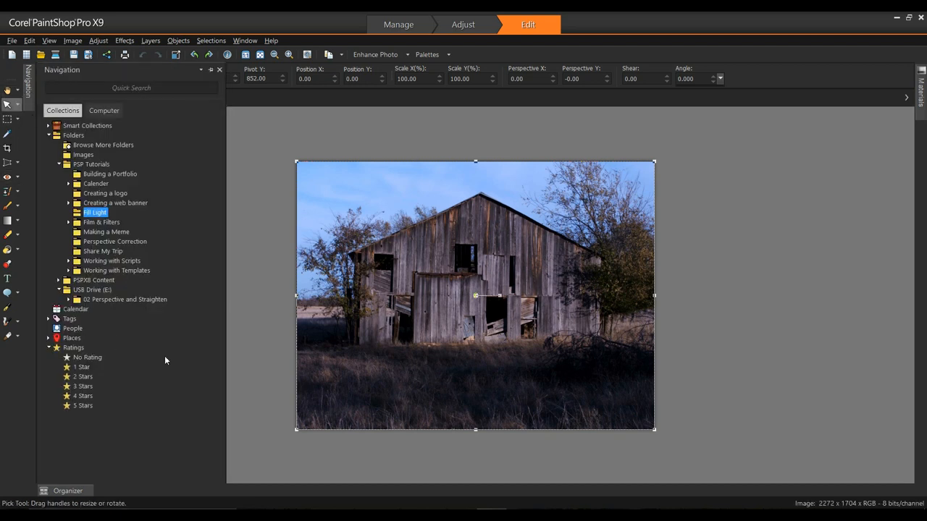
click(65, 490)
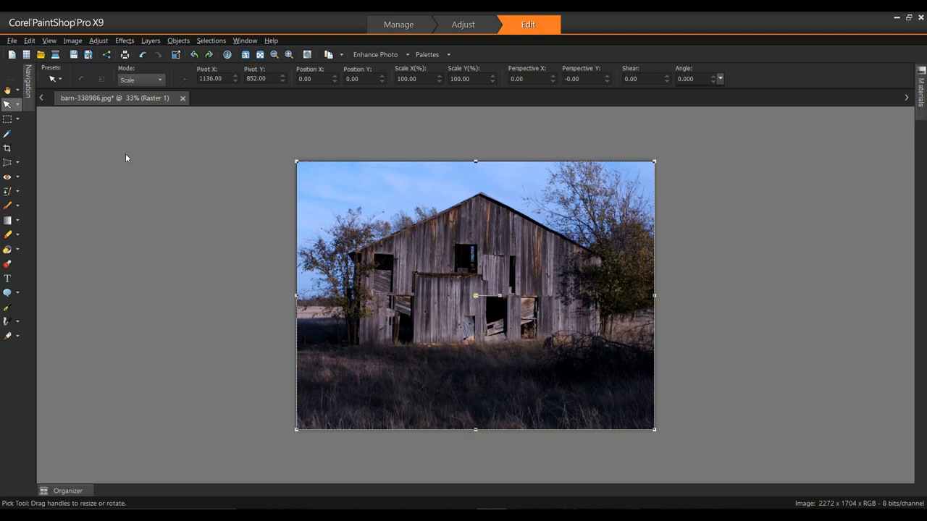
Open Fill Light/Clarity for the barn with on-image preview, testing then resetting Fill Light to zero.
click(97, 40)
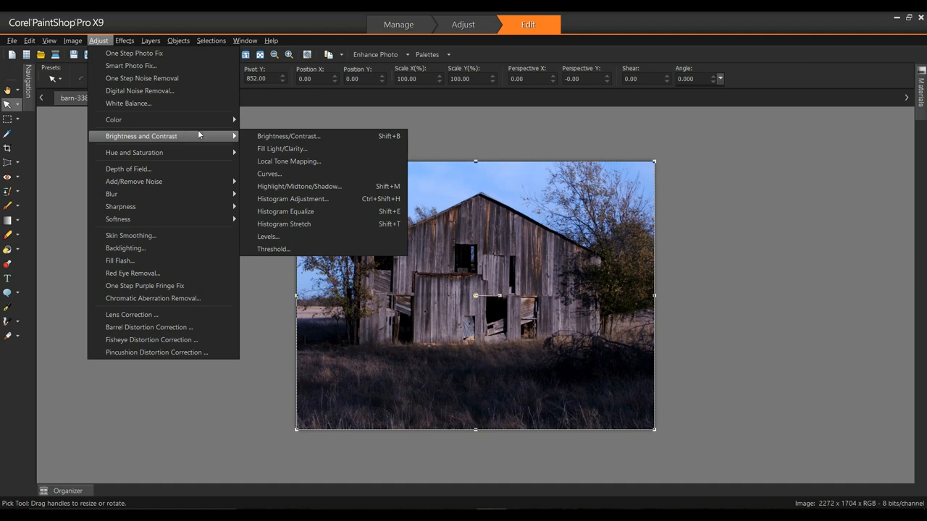
click(297, 147)
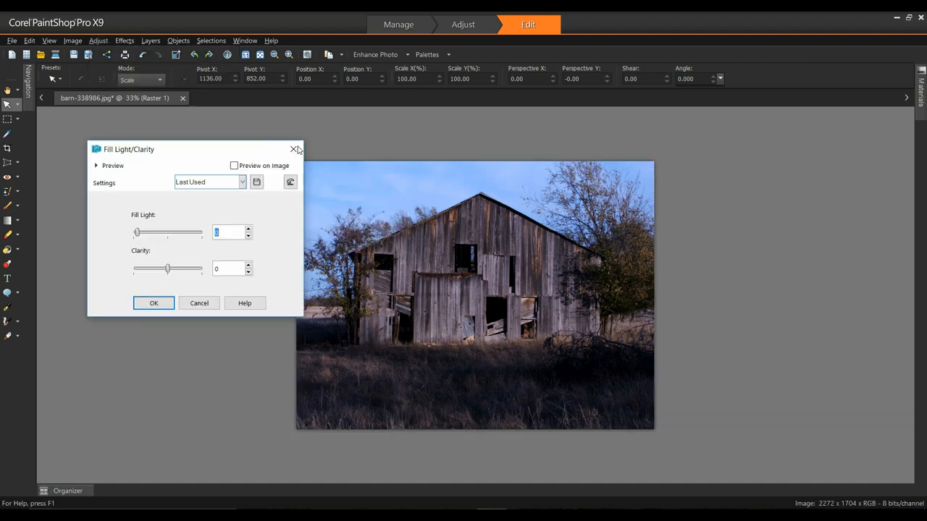
mouse_move(293, 150)
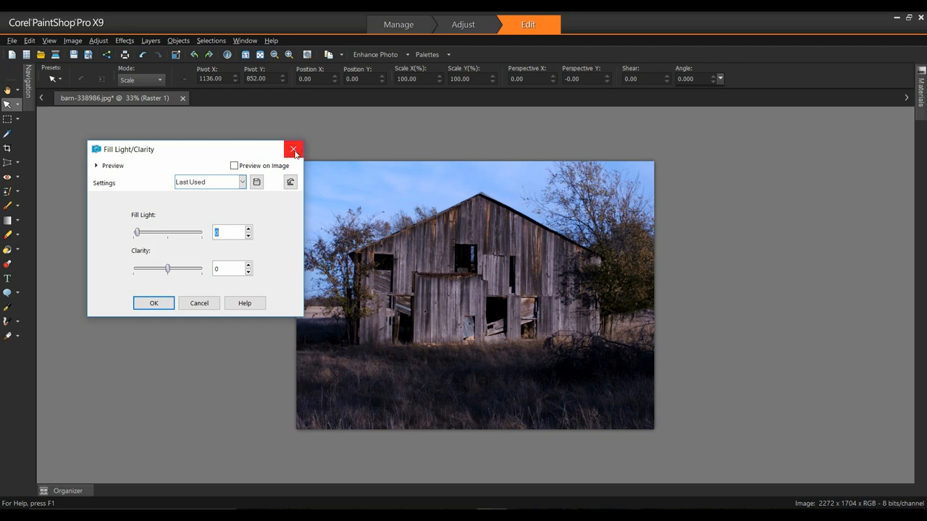
mouse_move(237, 187)
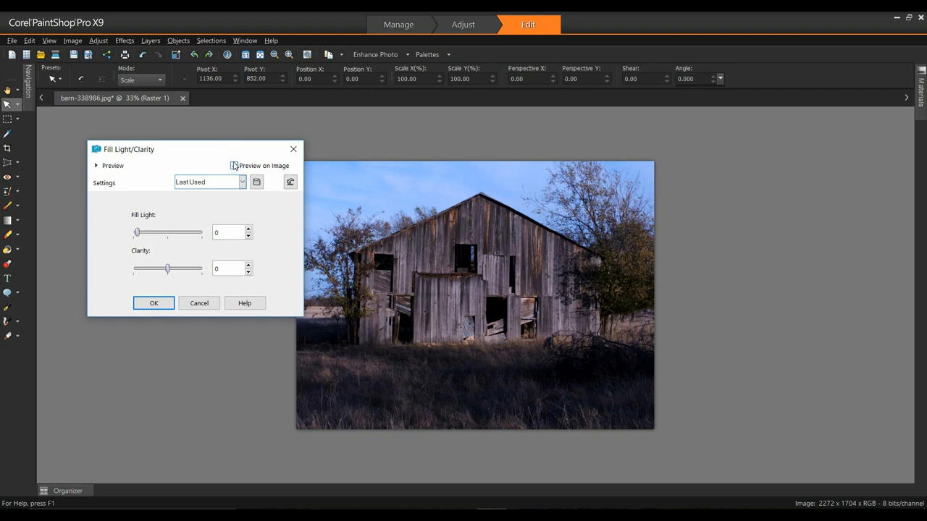
click(233, 165)
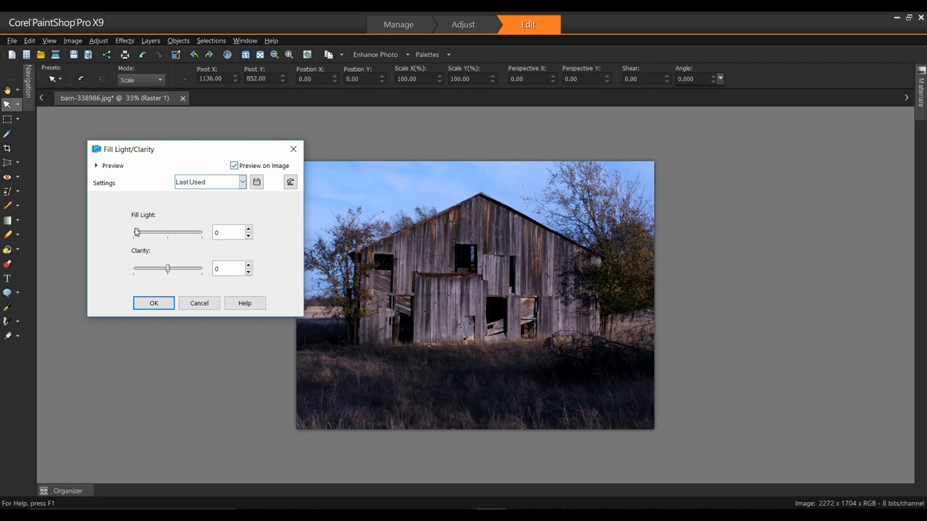
drag(136, 232, 187, 232)
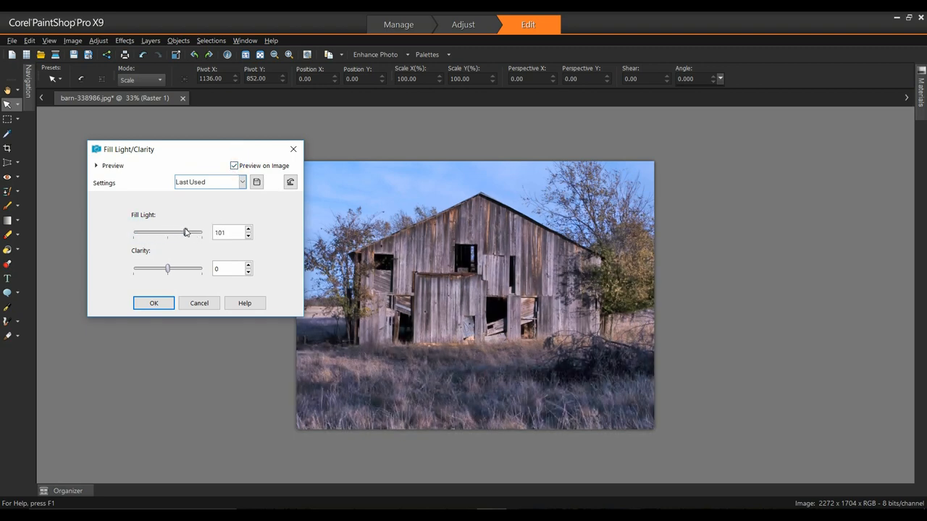
drag(185, 232, 136, 231)
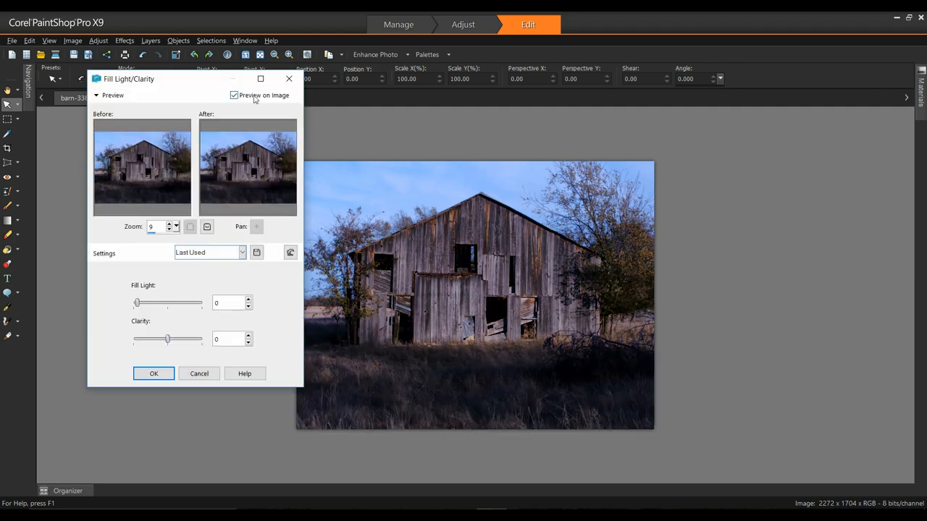
Maximize the Fill Light/Clarity dialog and set Fill Light to 46.
click(260, 78)
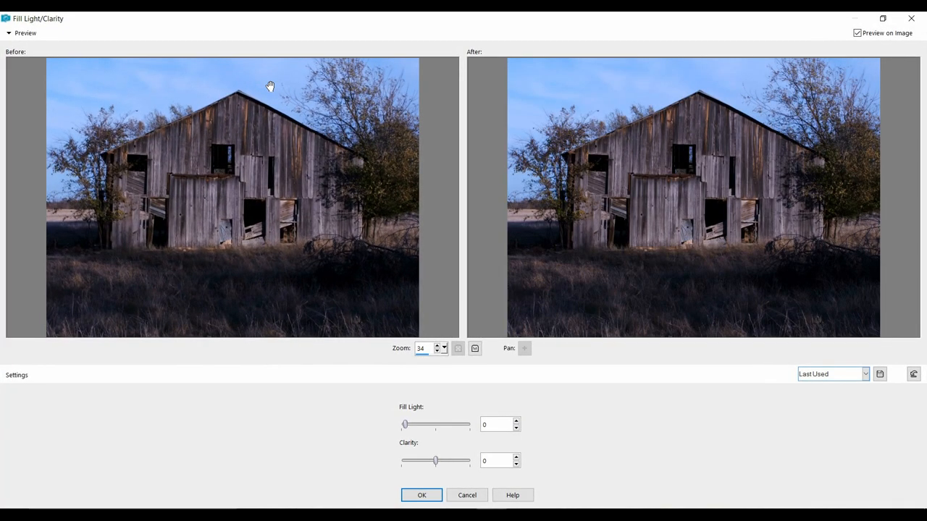
mouse_move(223, 198)
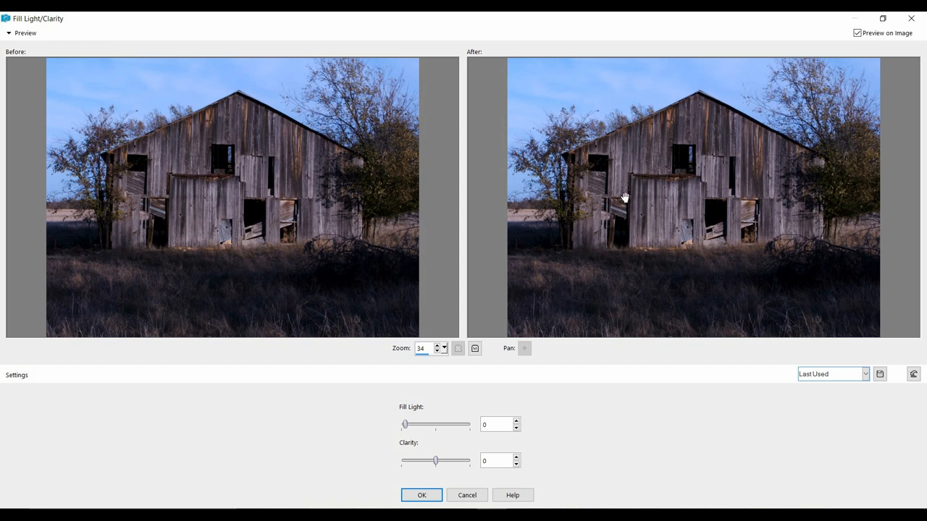
mouse_move(407, 426)
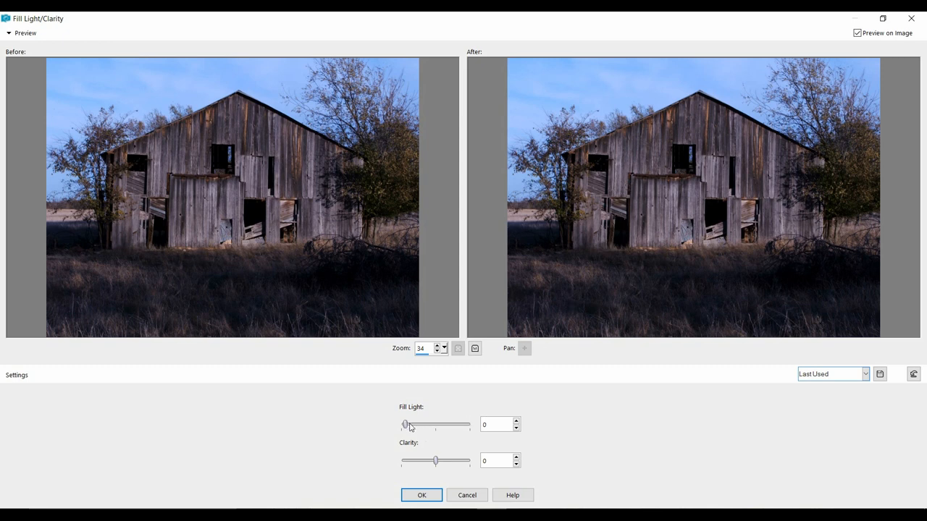
drag(405, 424, 425, 425)
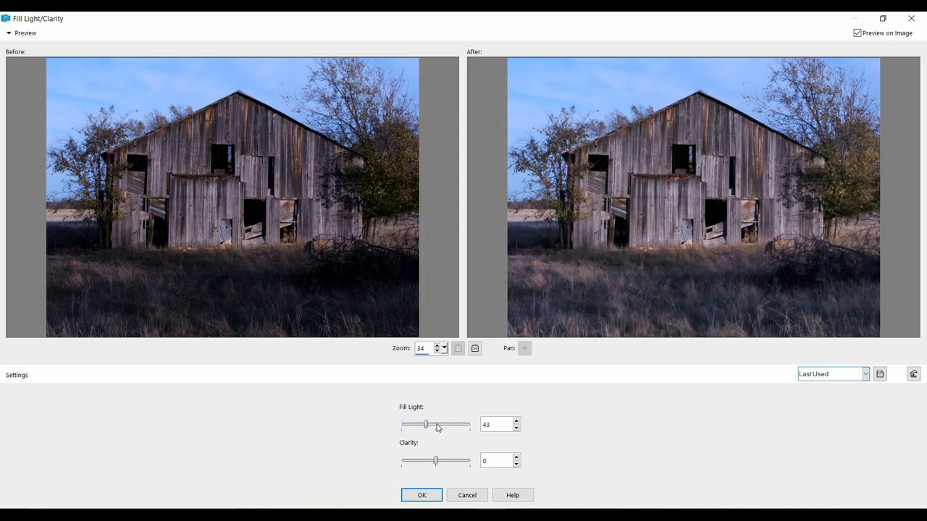
drag(426, 425, 429, 425)
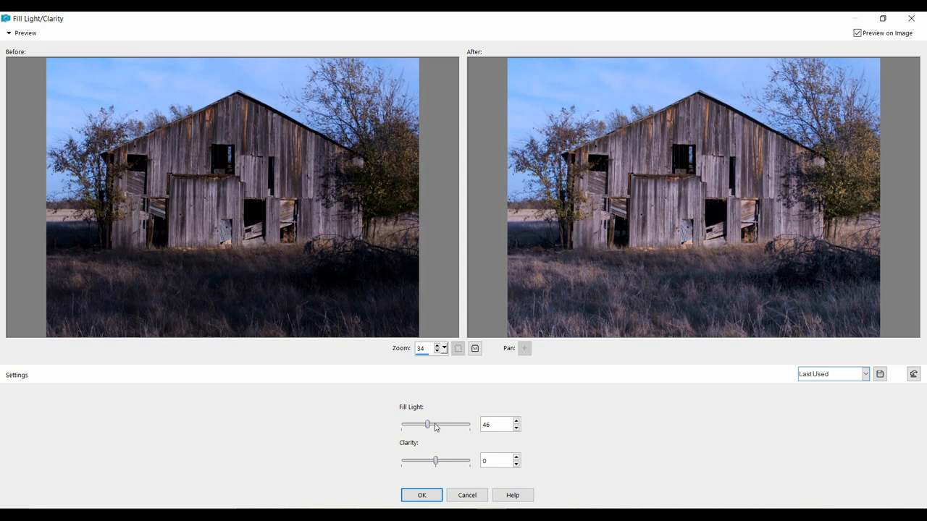
mouse_move(441, 466)
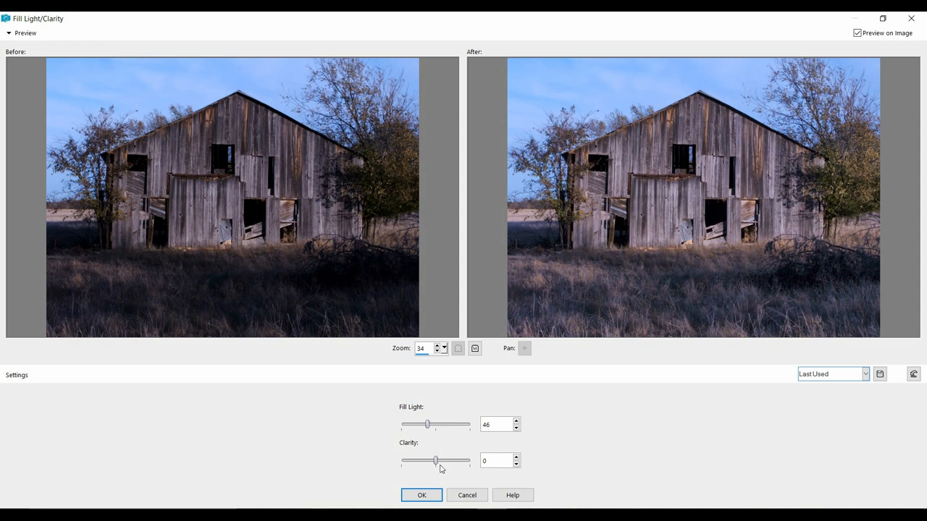
Try Clarity from maximum to minimum, settling at 56.
drag(435, 460, 440, 460)
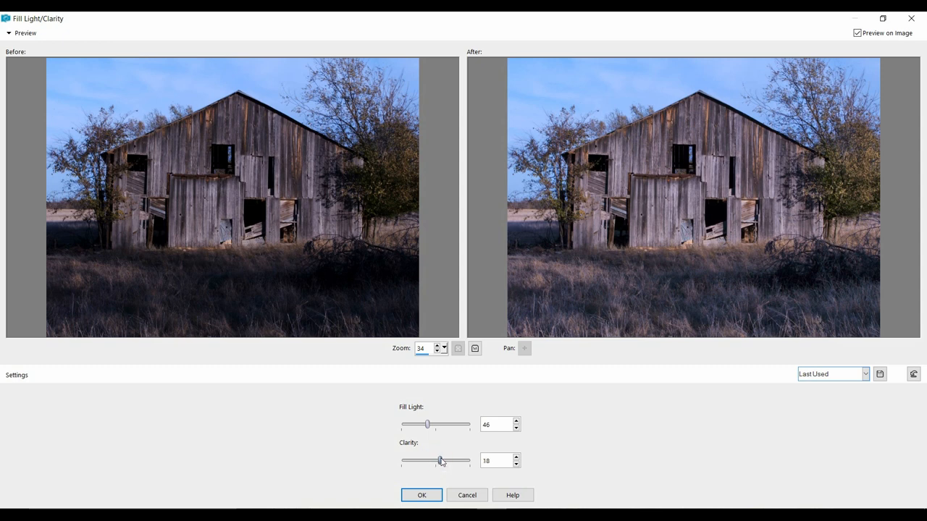
drag(439, 461, 466, 461)
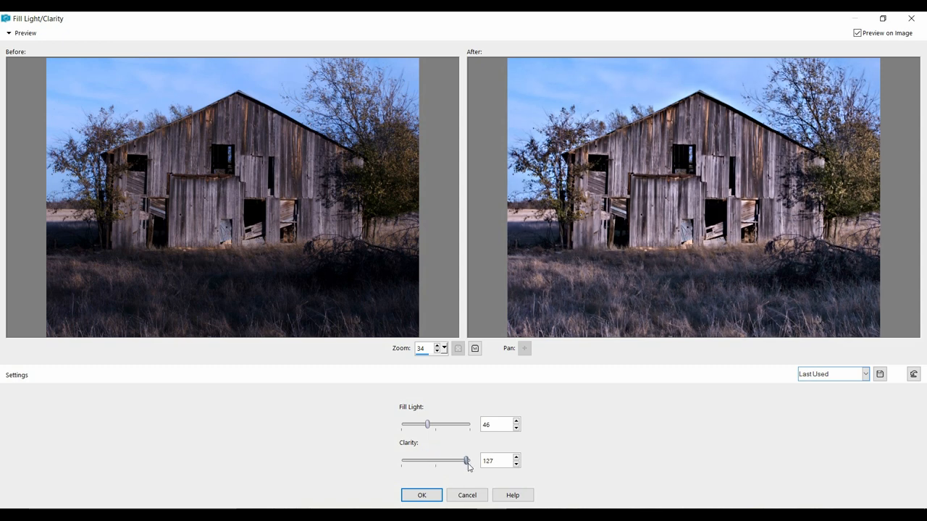
drag(465, 461, 404, 460)
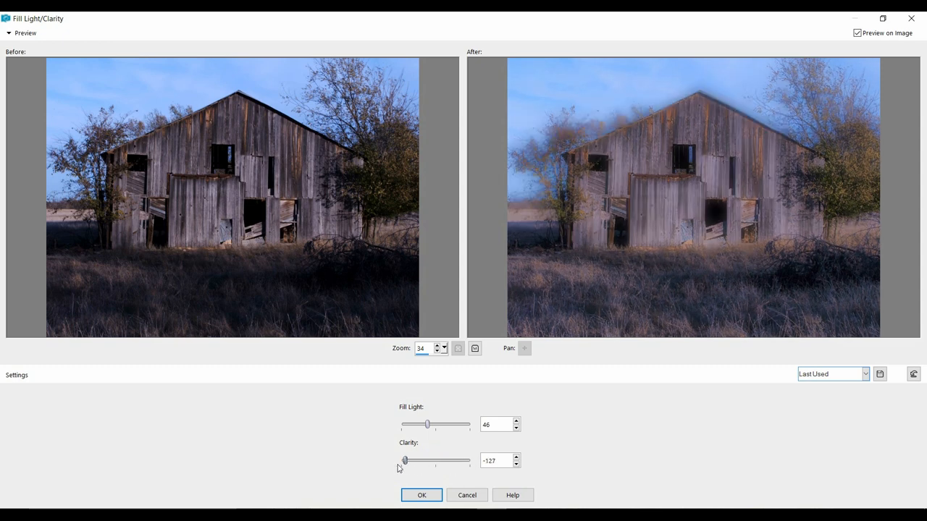
drag(404, 461, 444, 461)
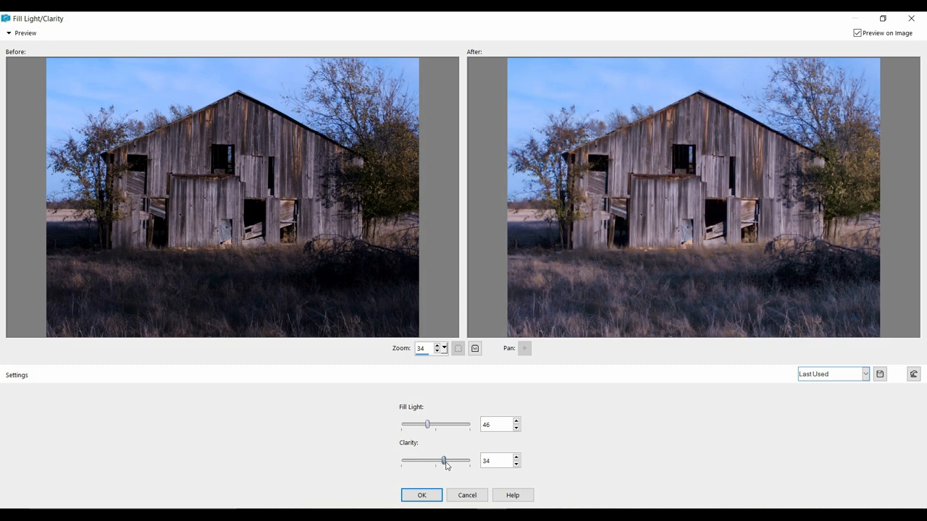
drag(443, 462, 449, 461)
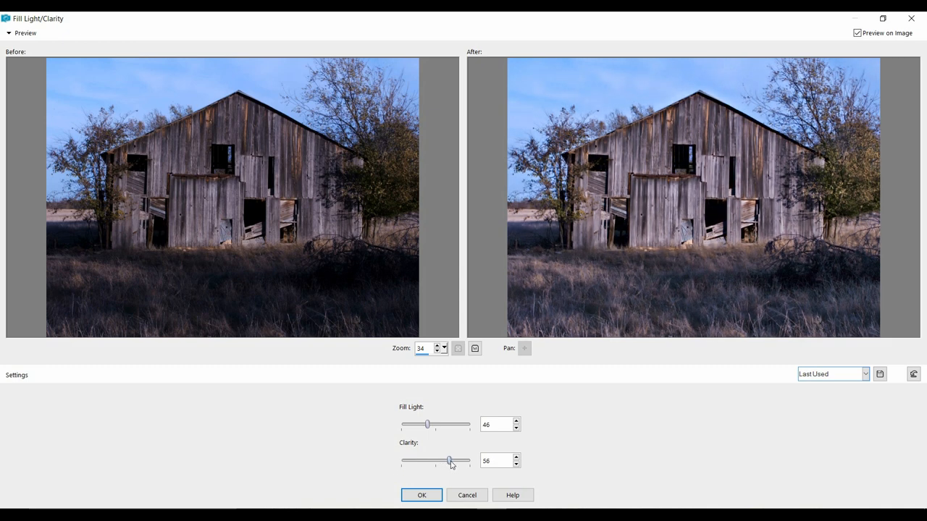
mouse_move(546, 419)
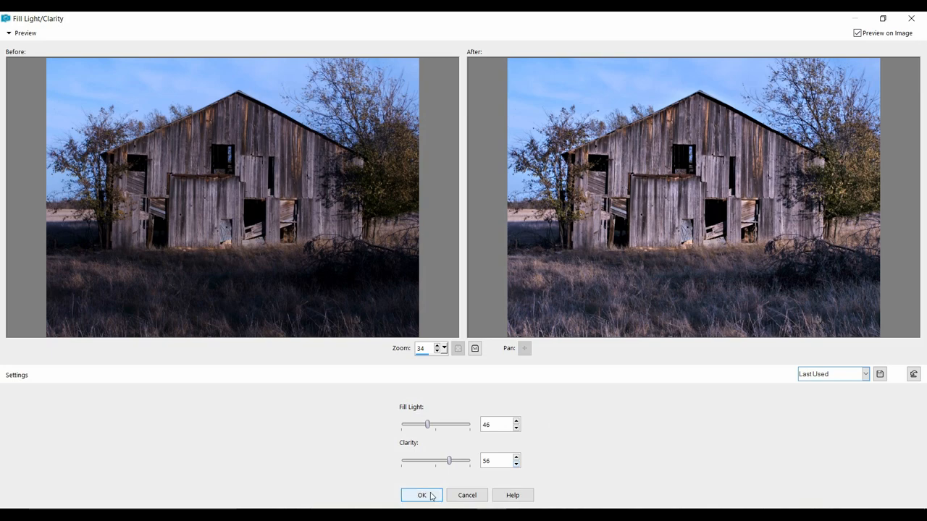
Apply Fill Light 46 and Clarity 56 to the barn and show the thumbnail strip.
click(422, 495)
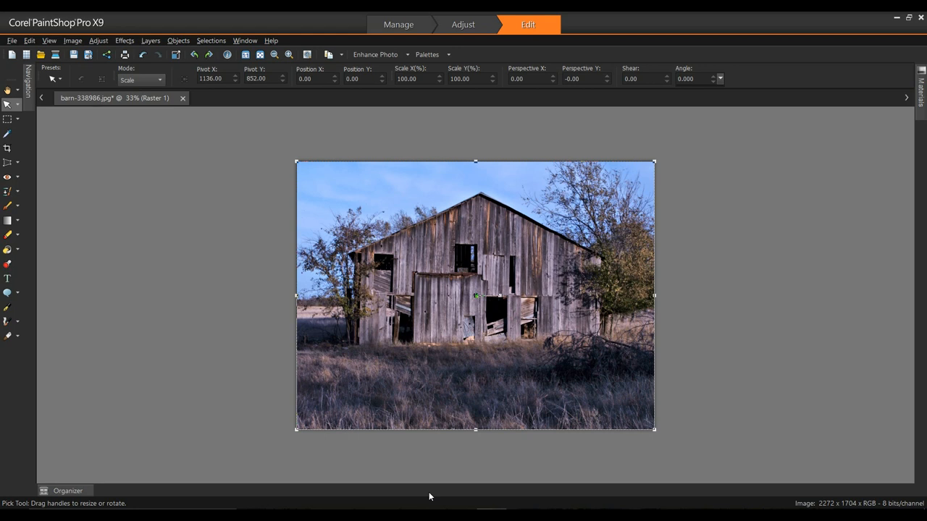
mouse_move(467, 434)
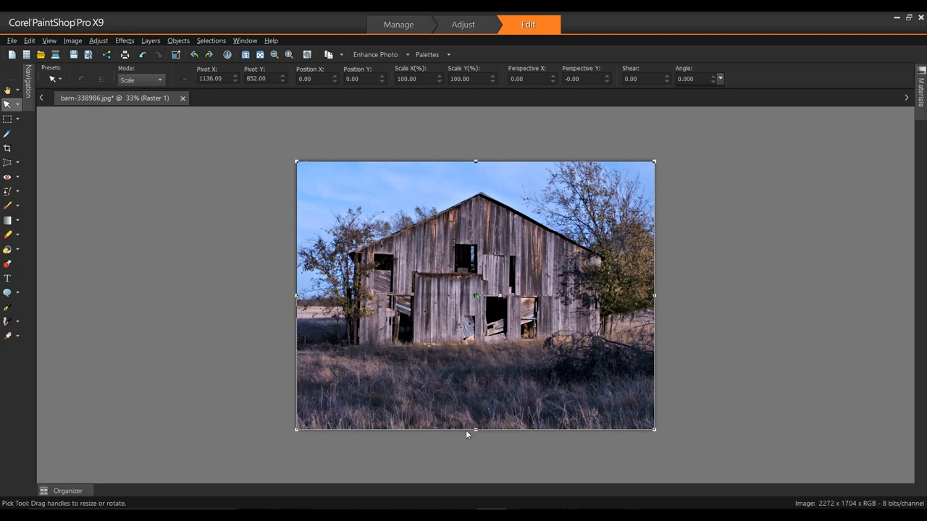
mouse_move(440, 443)
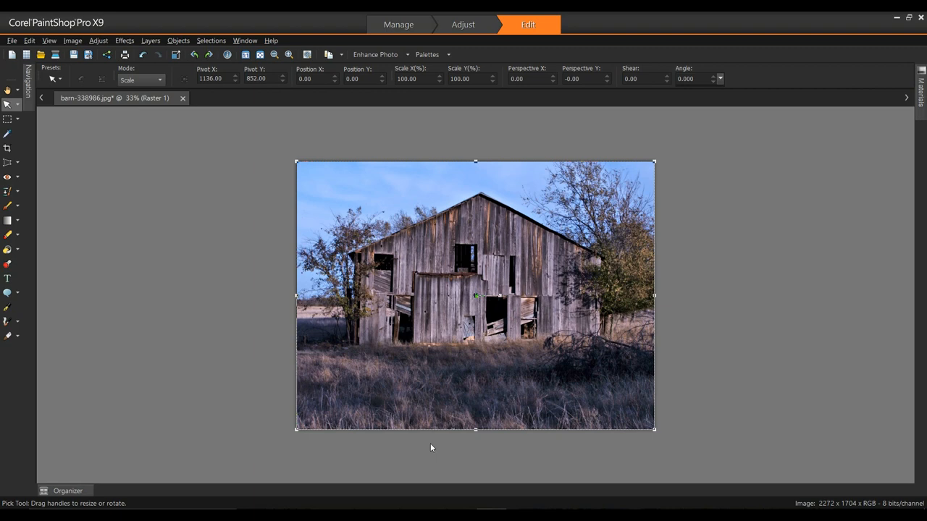
click(65, 490)
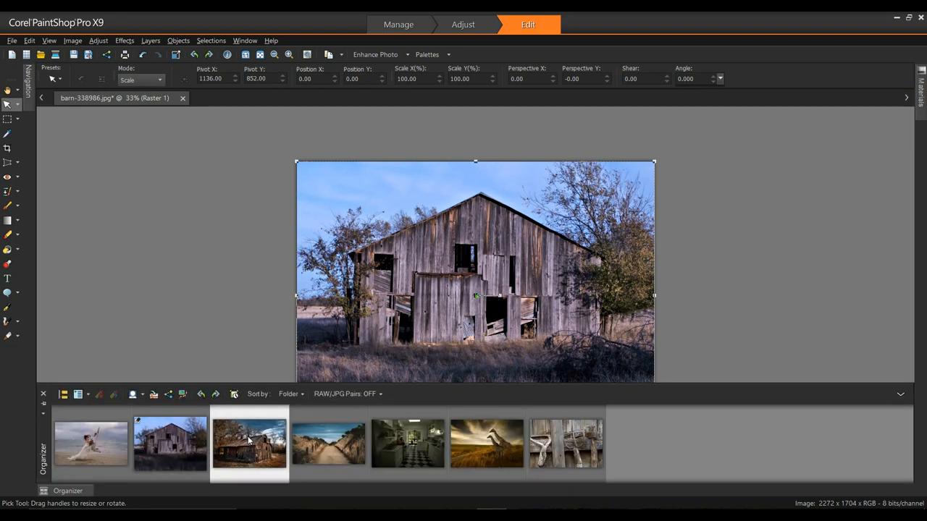
Open the boxelder cabin photo and apply Fill Light 48 with Clarity 56.
double_click(249, 447)
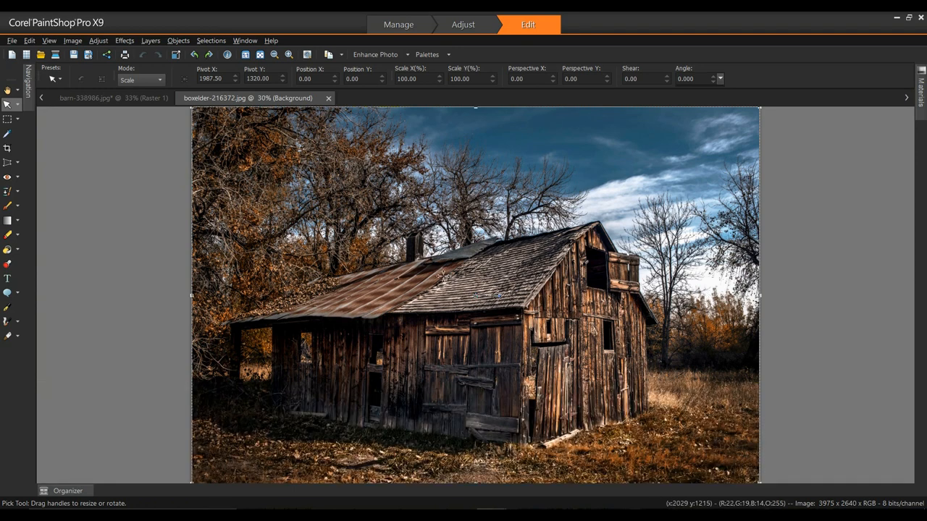
click(112, 40)
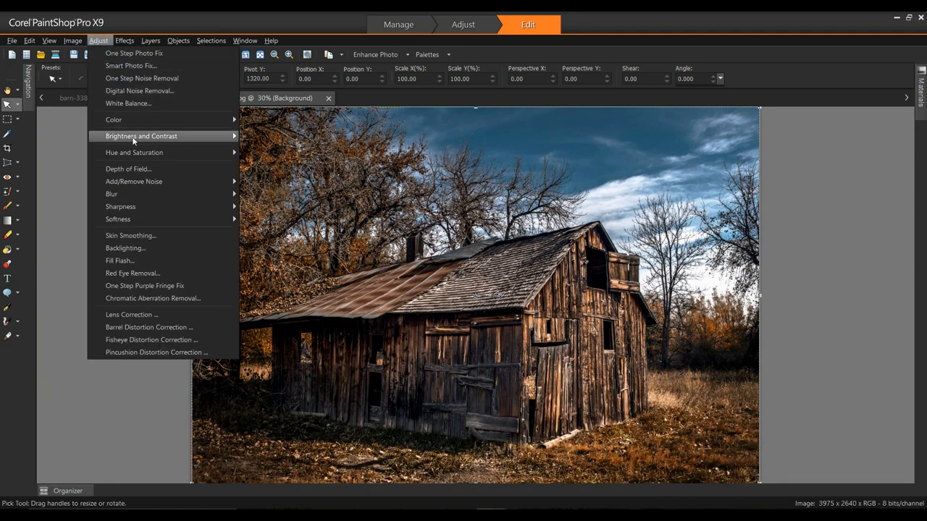
mouse_move(141, 136)
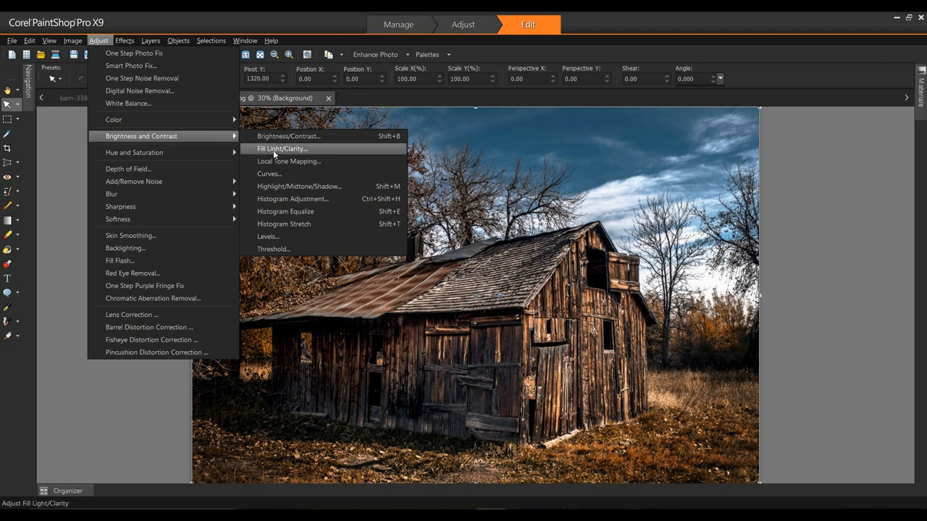
click(283, 148)
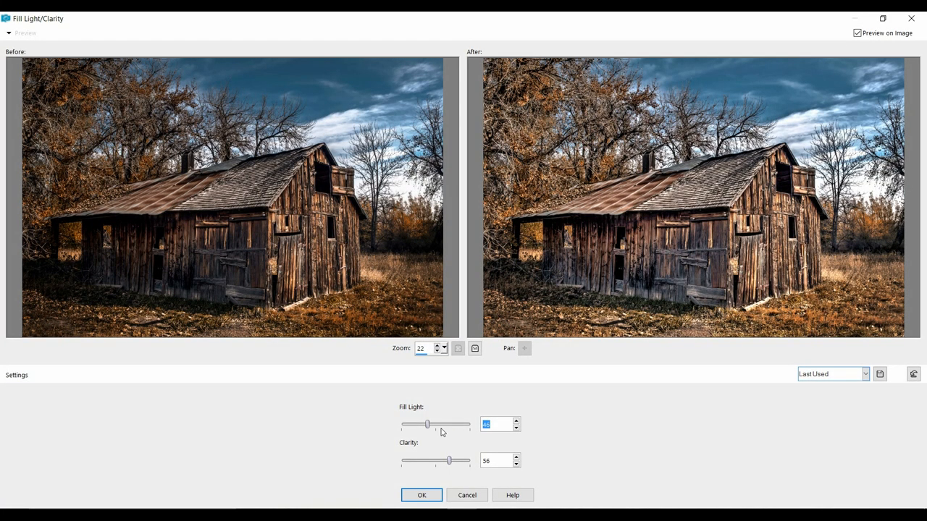
drag(426, 424, 436, 424)
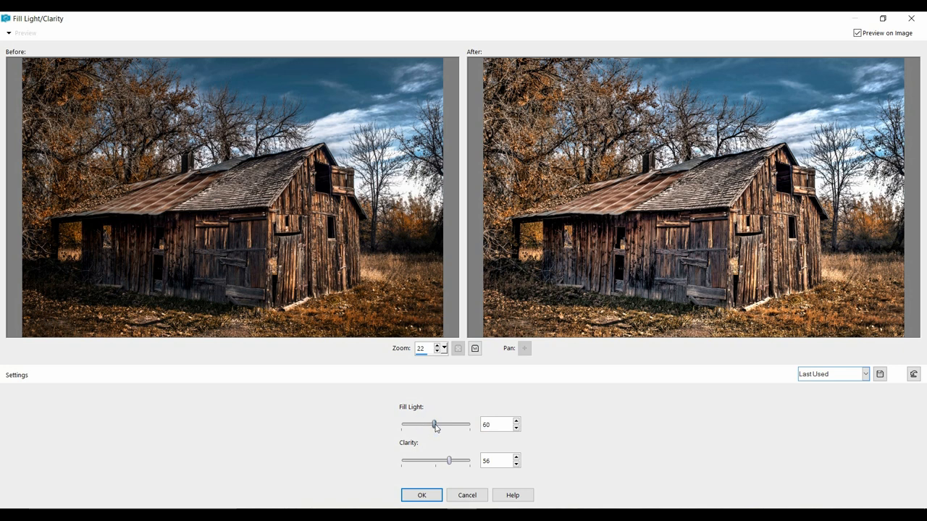
drag(435, 425, 430, 425)
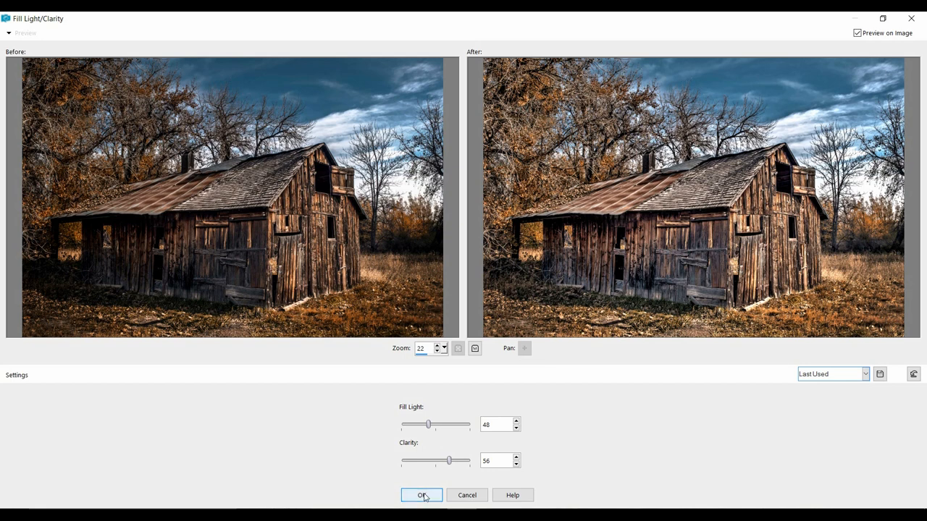
click(422, 495)
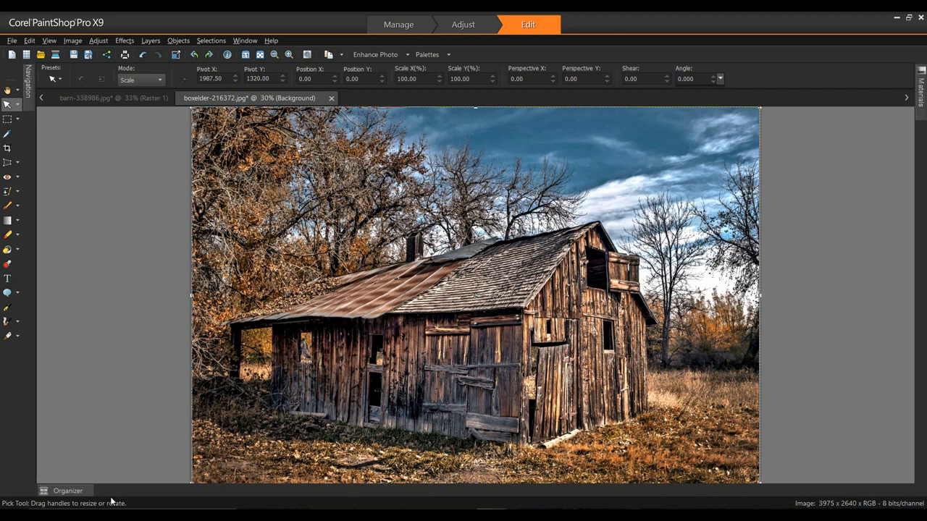
Open the fence-lined path photo and apply Fill Light/Clarity at 48 and 56.
click(66, 490)
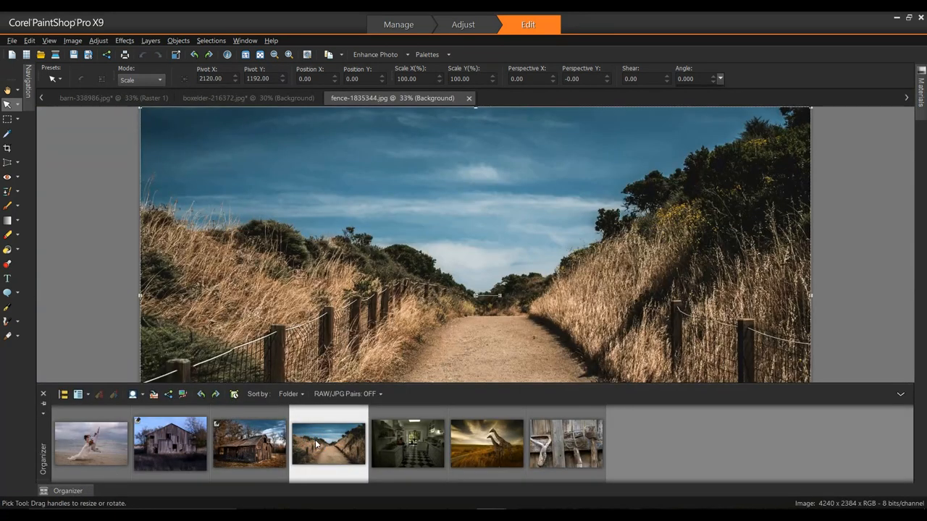
click(42, 393)
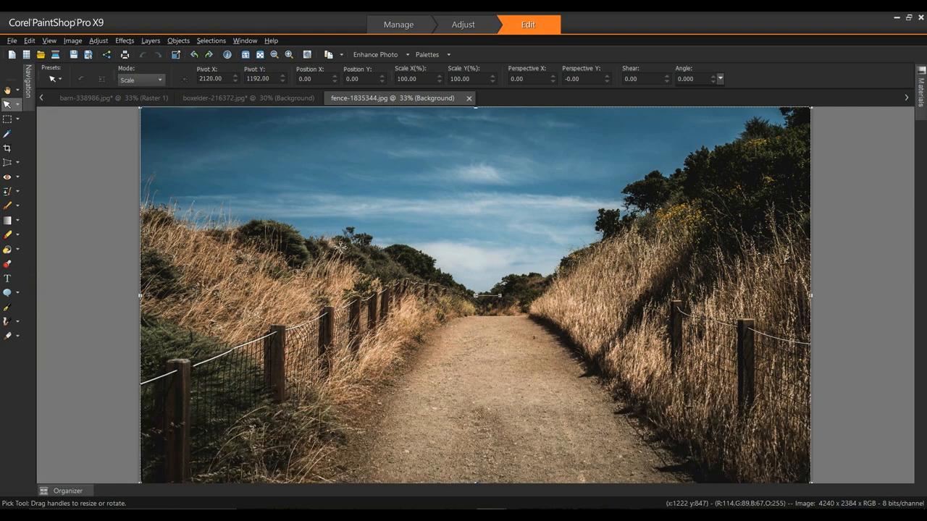
click(96, 40)
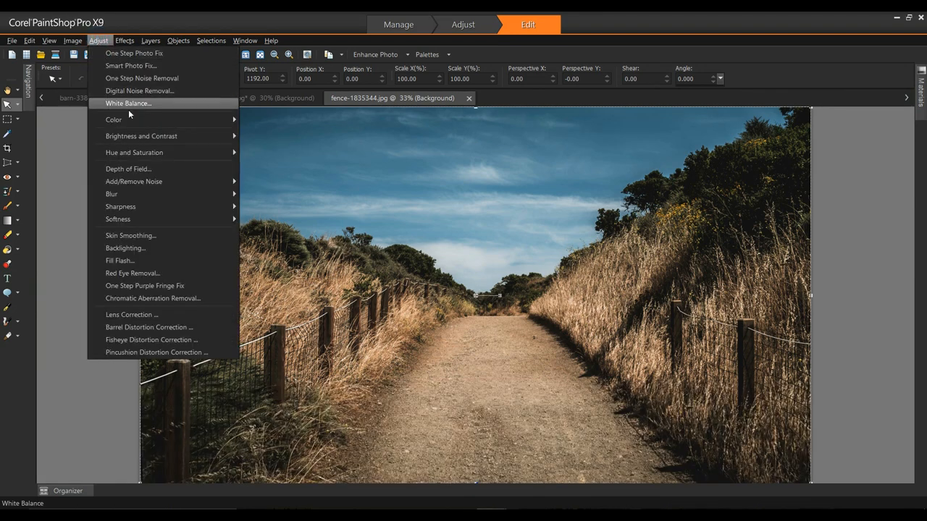
mouse_move(142, 136)
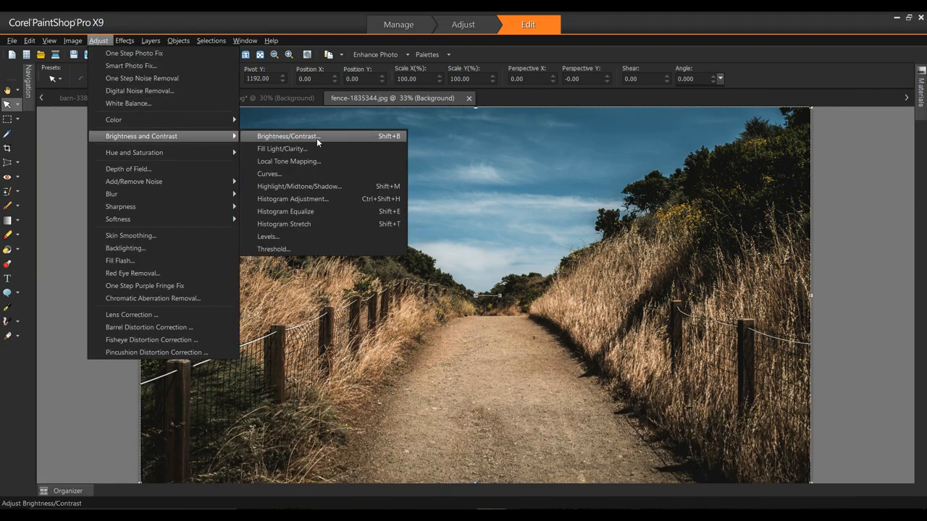
click(281, 149)
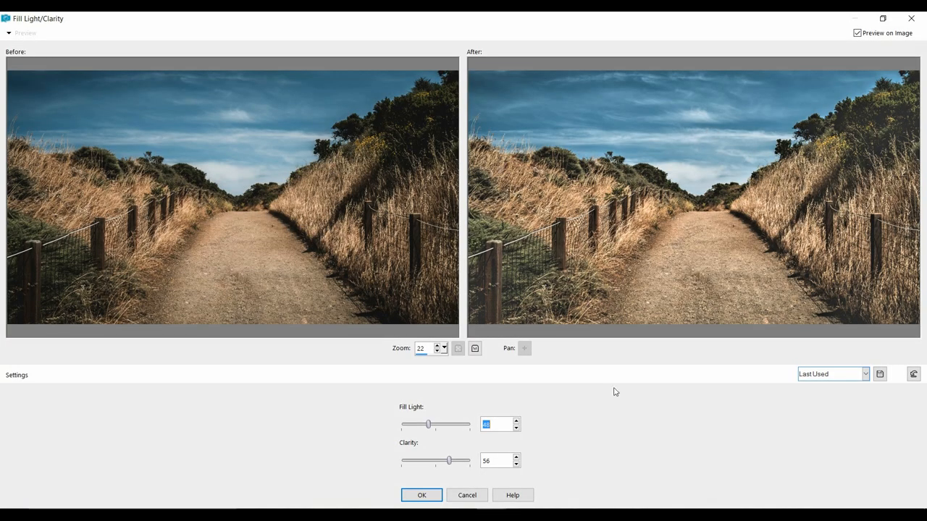
click(421, 495)
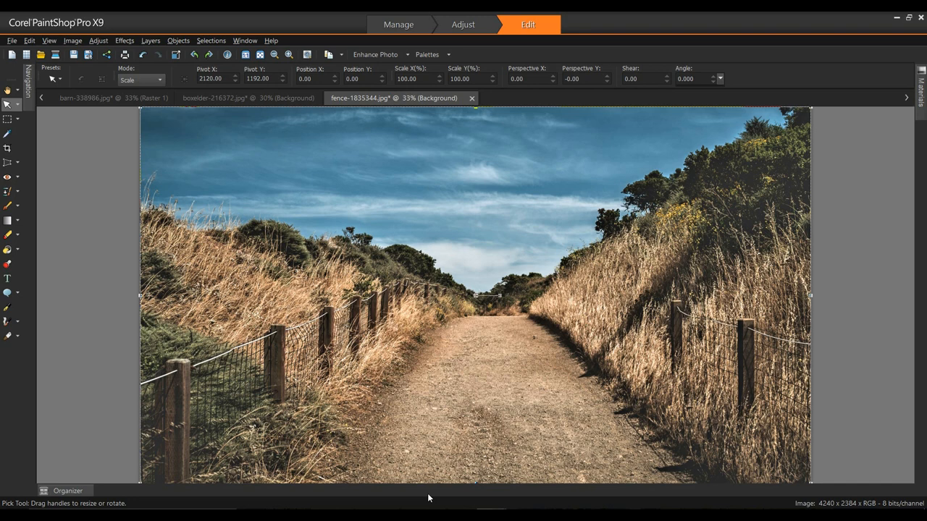
Open the dark Kitchen photo from the Organizer thumbnails.
click(67, 491)
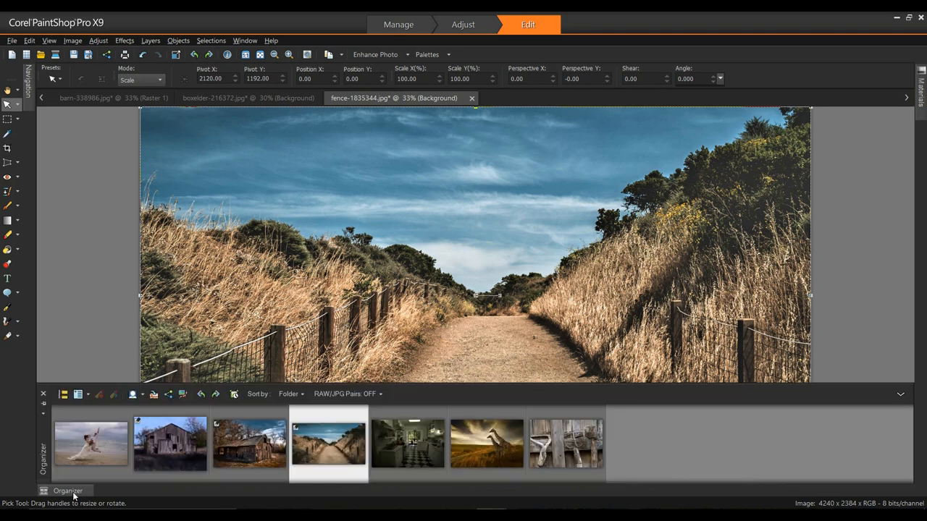
double_click(409, 456)
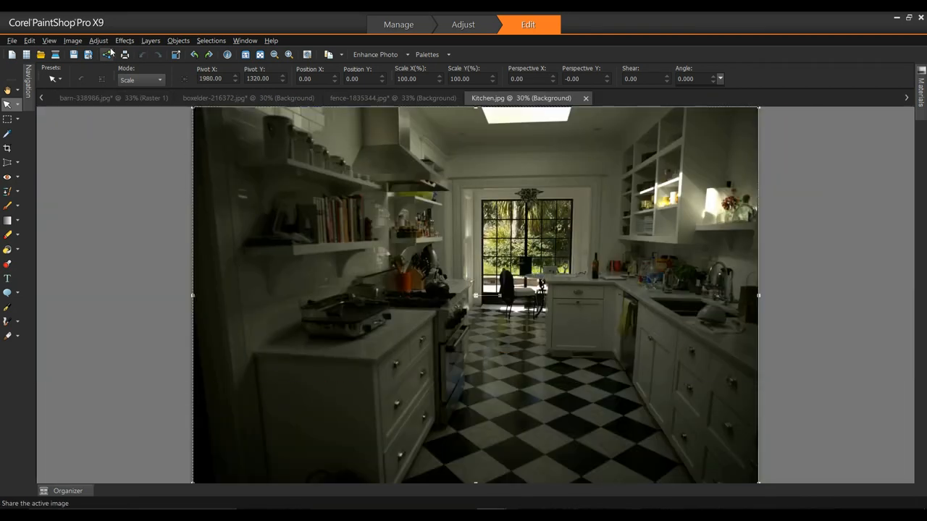
click(114, 40)
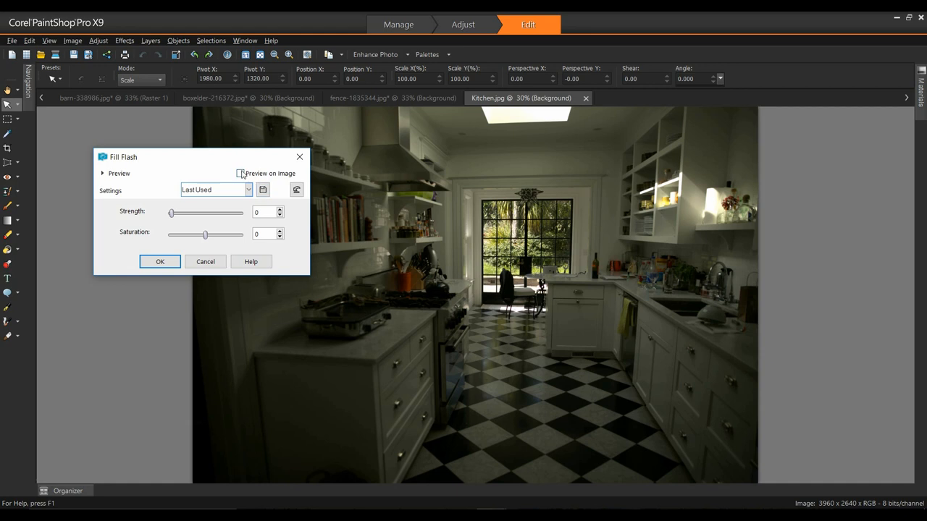
Apply Fill Flash to the kitchen with strength 70 and saturation -43, previewing before/after.
click(240, 174)
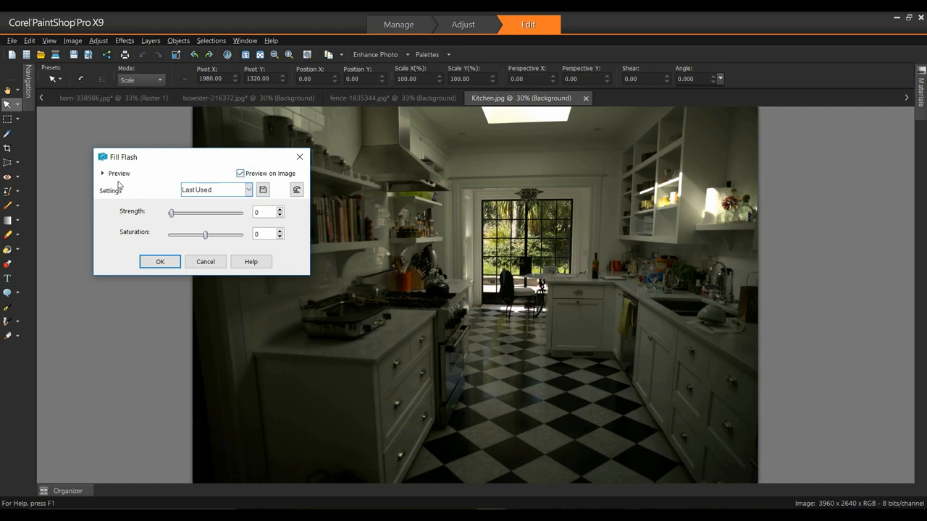
click(102, 173)
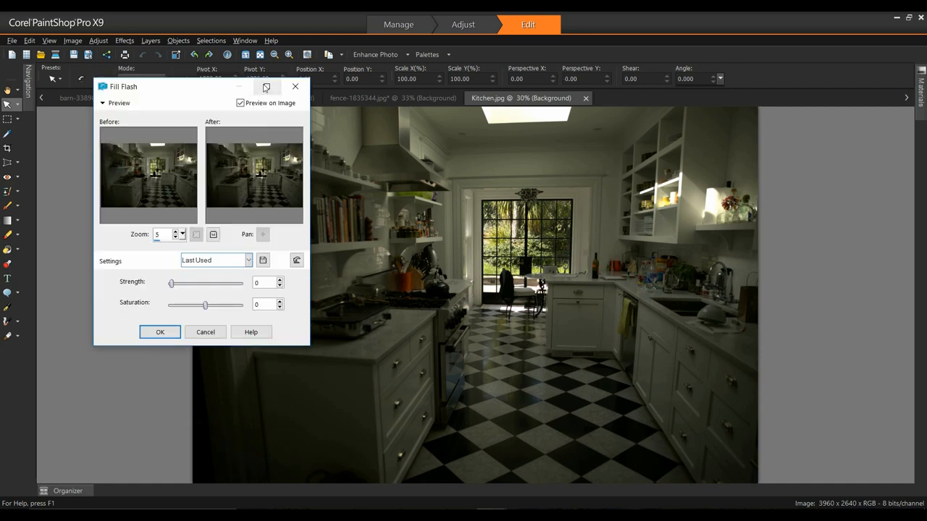
click(266, 87)
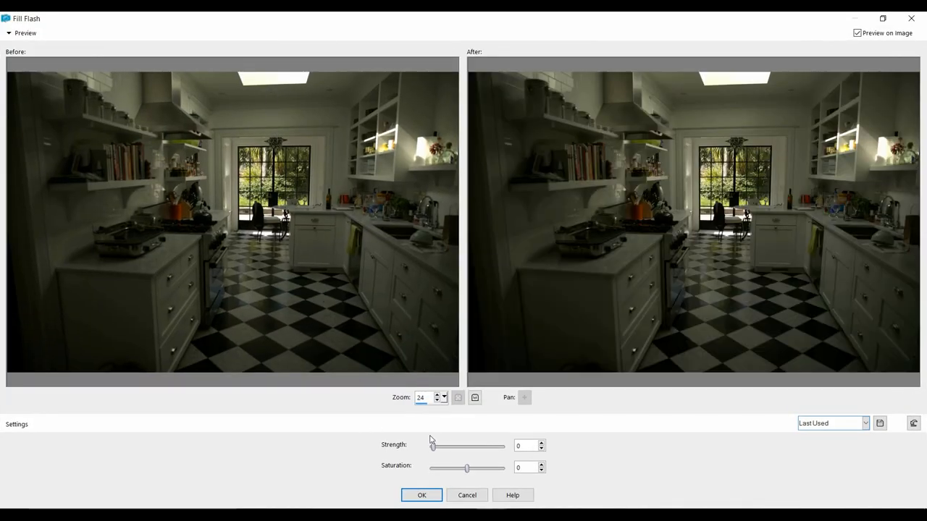
mouse_move(441, 457)
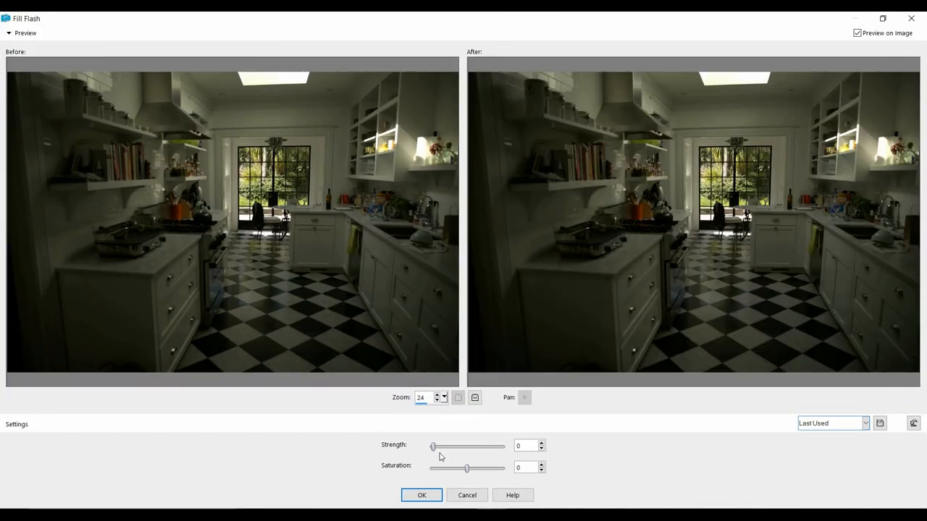
drag(433, 446, 455, 446)
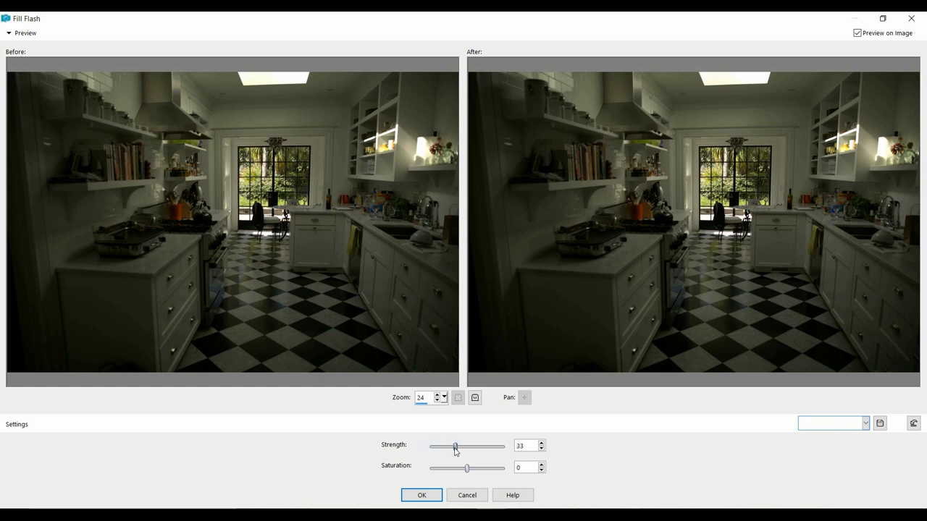
drag(455, 447, 480, 446)
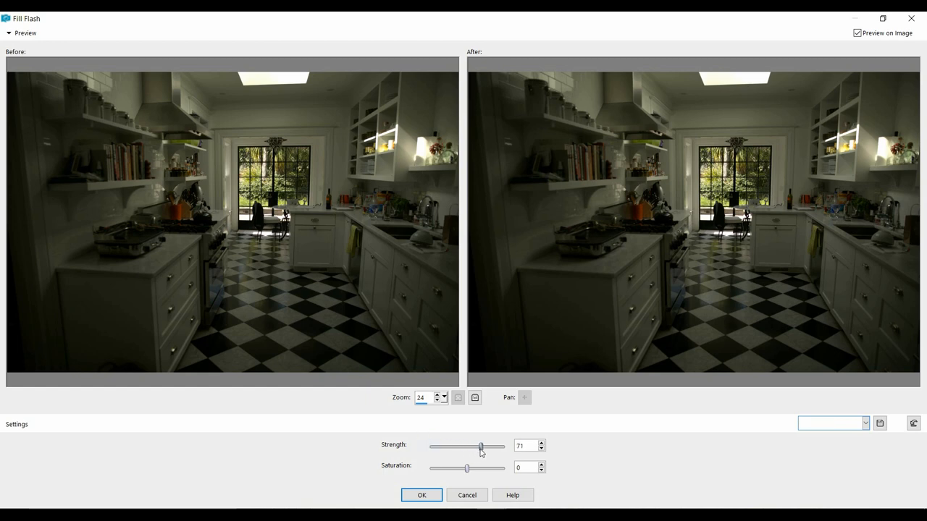
click(544, 450)
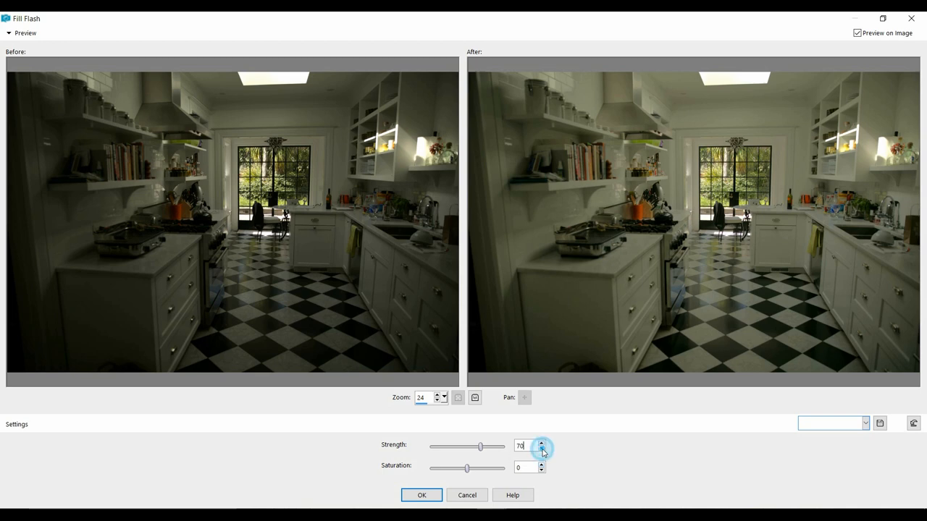
mouse_move(512, 449)
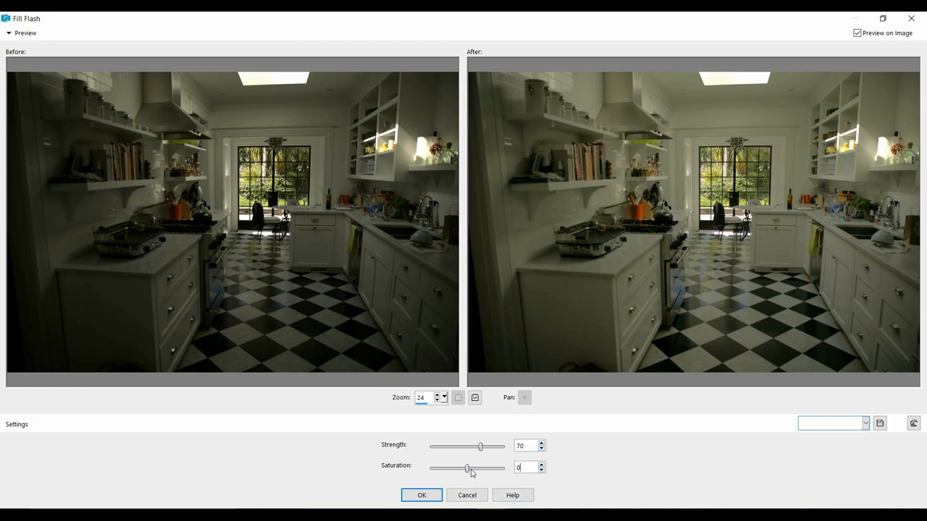
drag(466, 469, 458, 468)
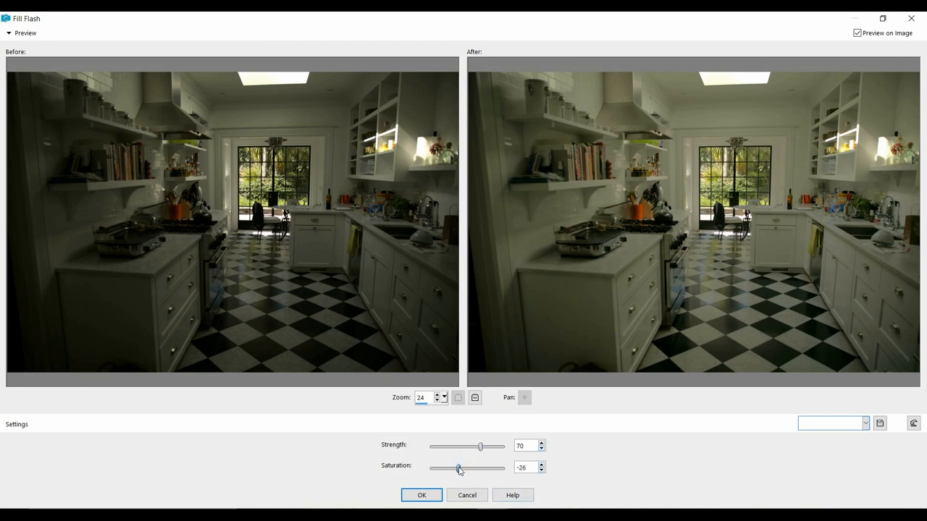
drag(459, 469, 452, 469)
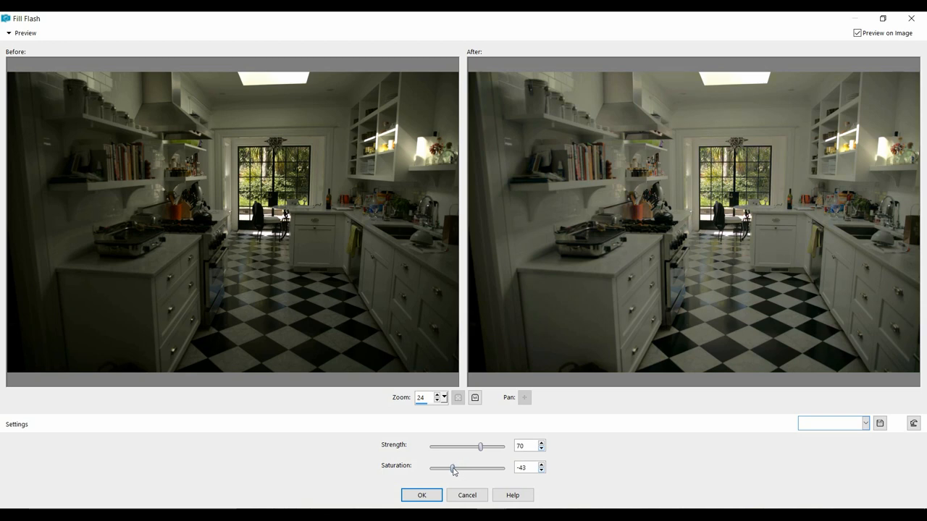
click(424, 495)
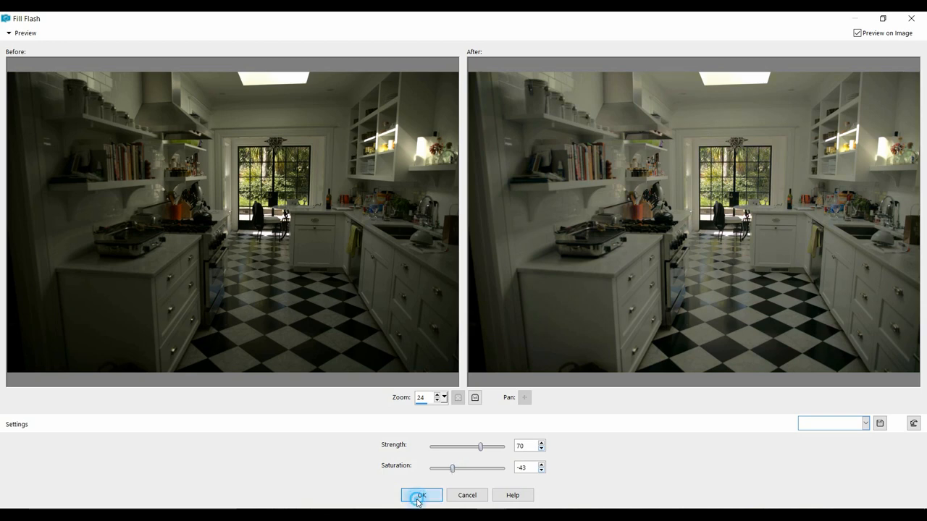
Open the two giraffes photo from the Organizer thumbnails.
click(423, 495)
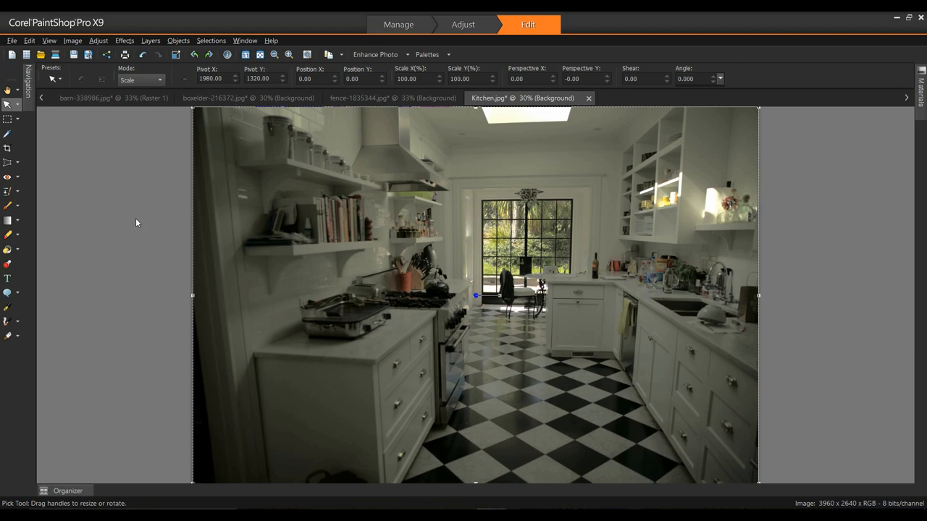
click(64, 490)
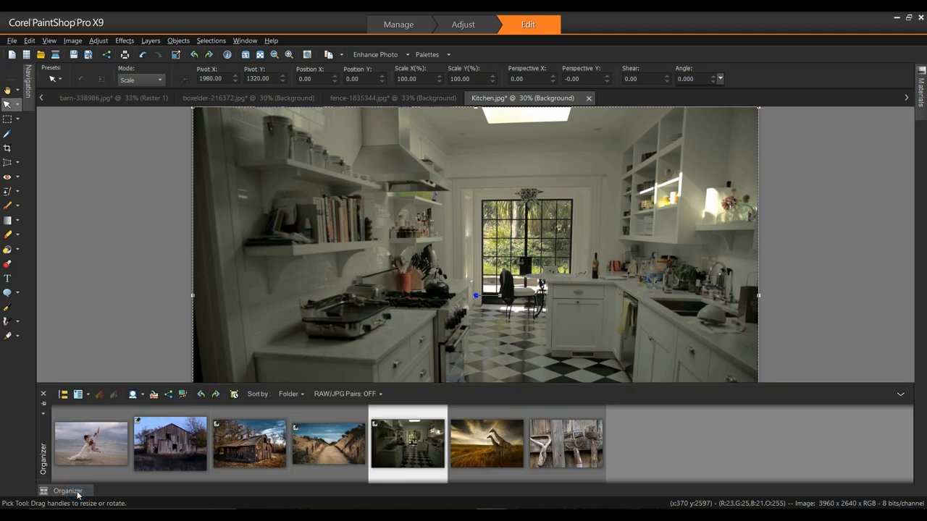
click(487, 449)
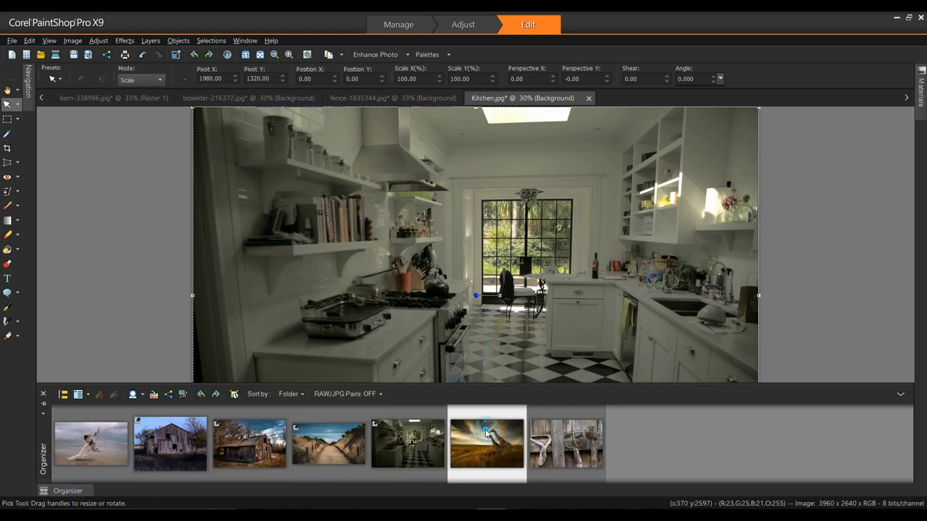
mouse_move(485, 434)
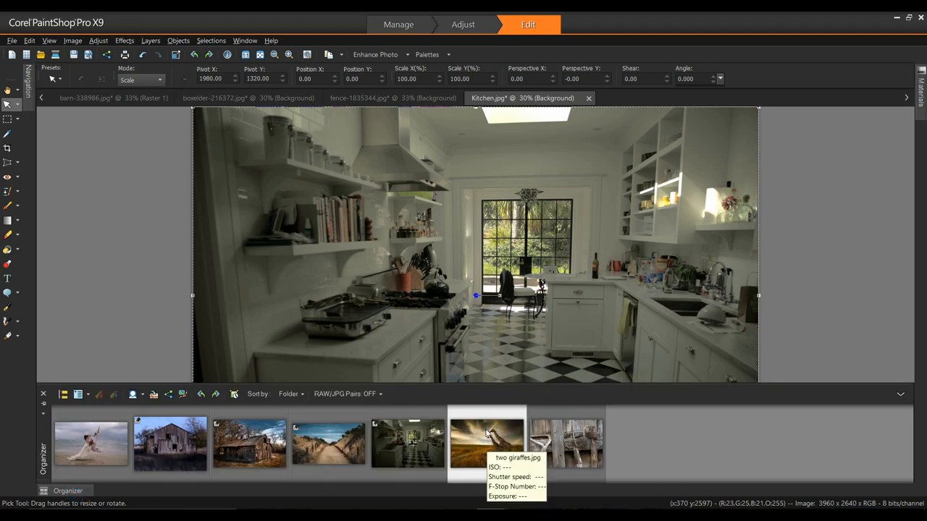
double_click(488, 445)
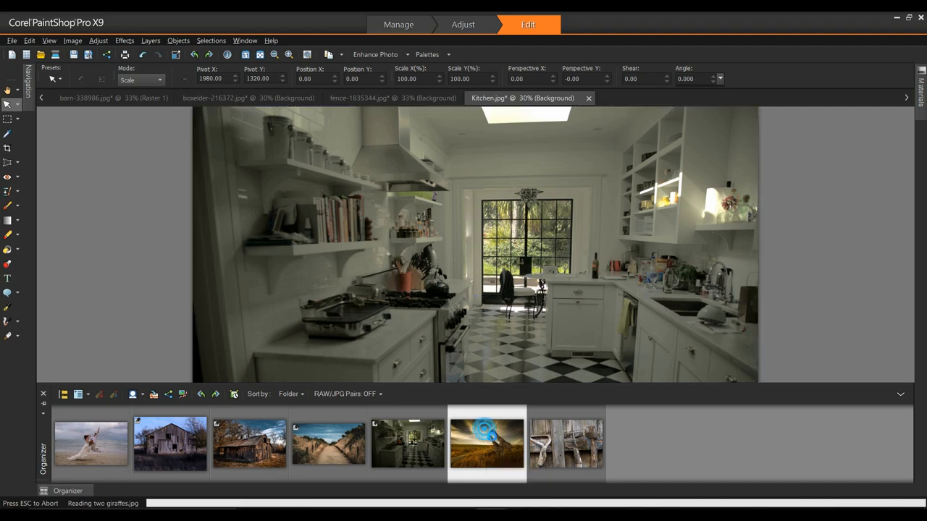
double_click(488, 452)
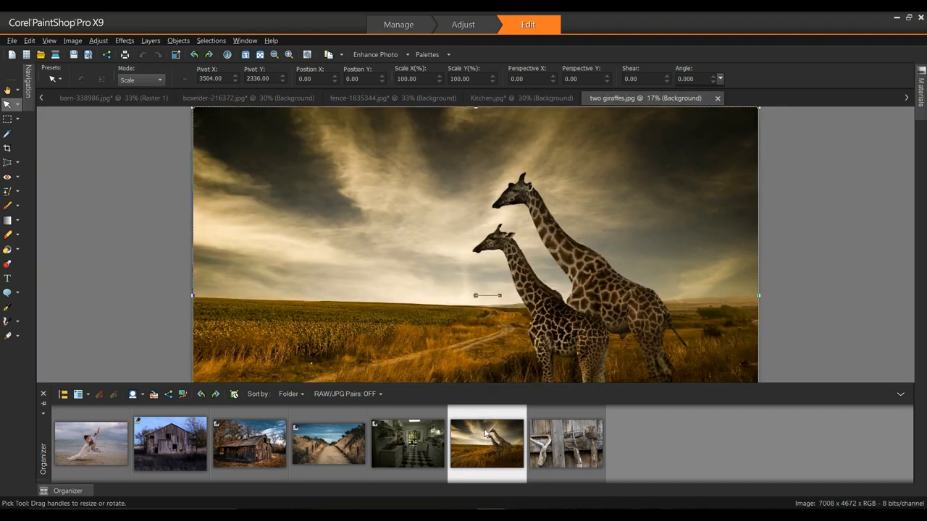
Start Fill Flash on the giraffes with strength 45 and saturation 41.
click(97, 40)
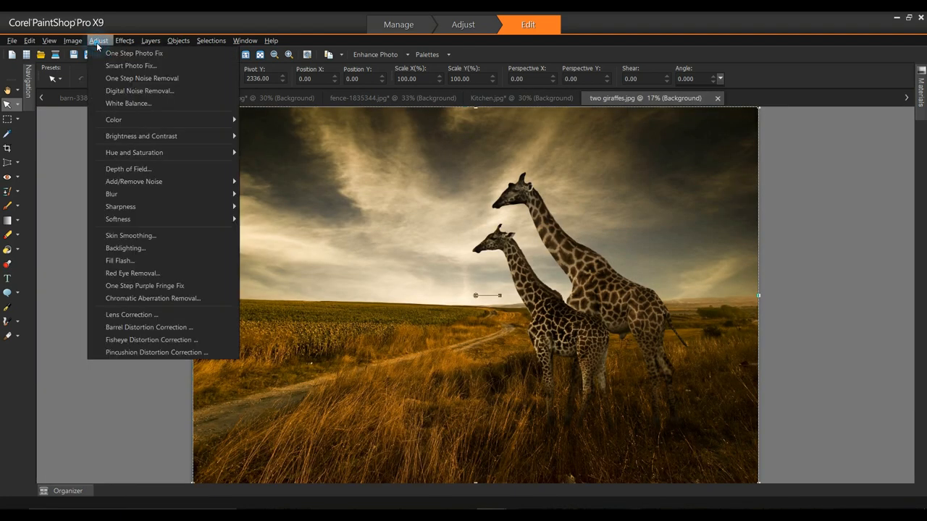
mouse_move(135, 260)
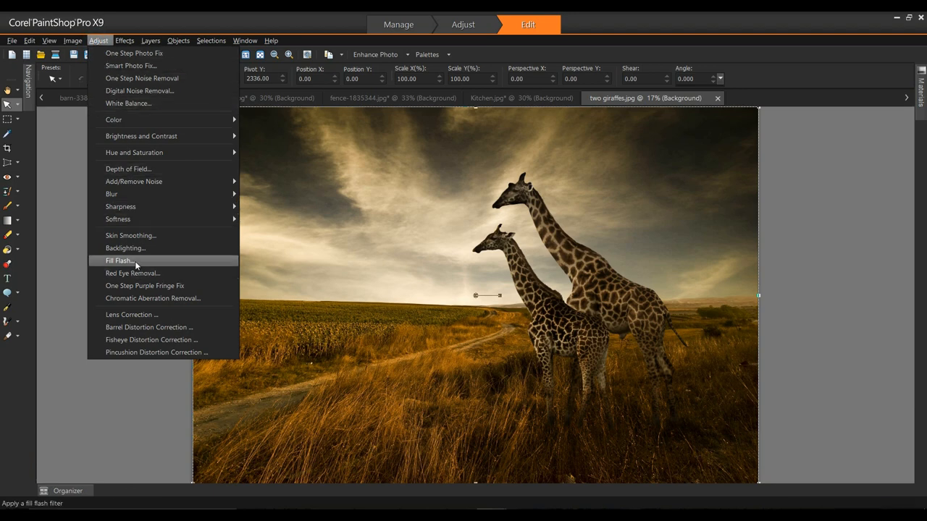
click(119, 261)
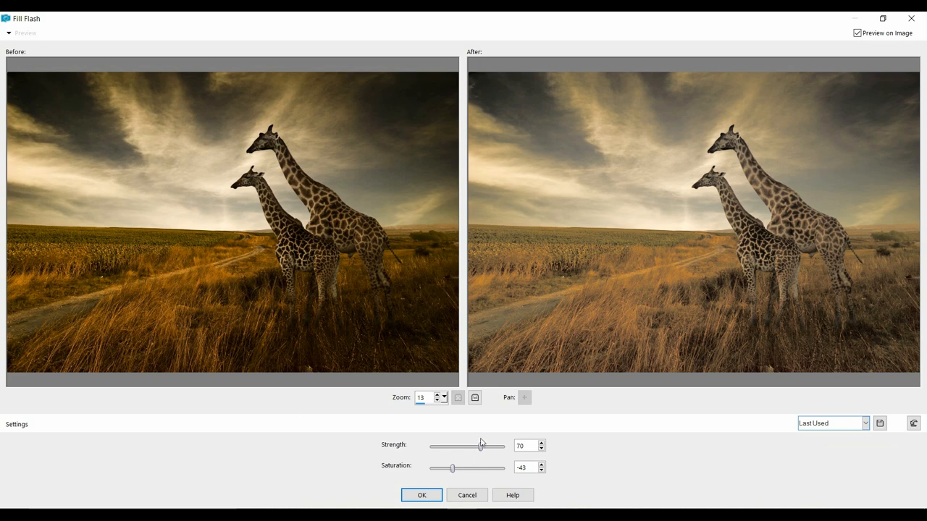
drag(481, 446, 475, 446)
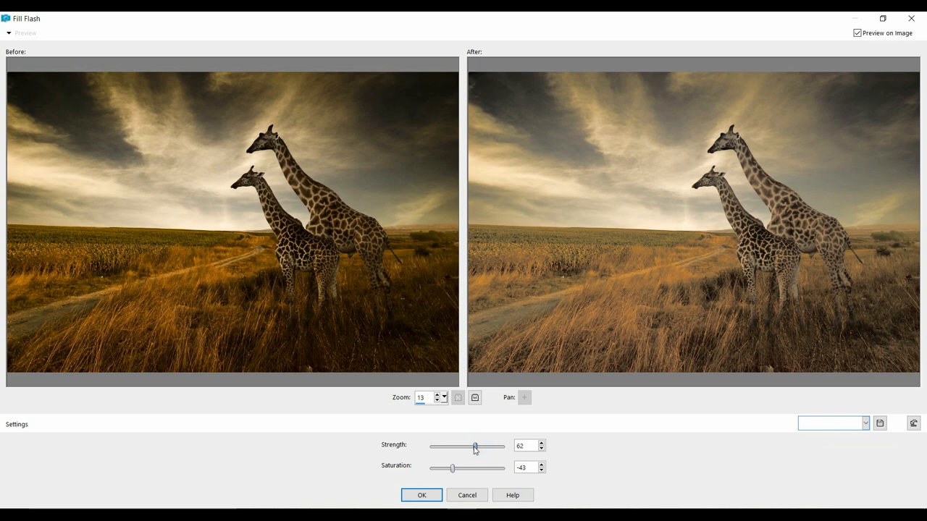
drag(475, 447, 466, 447)
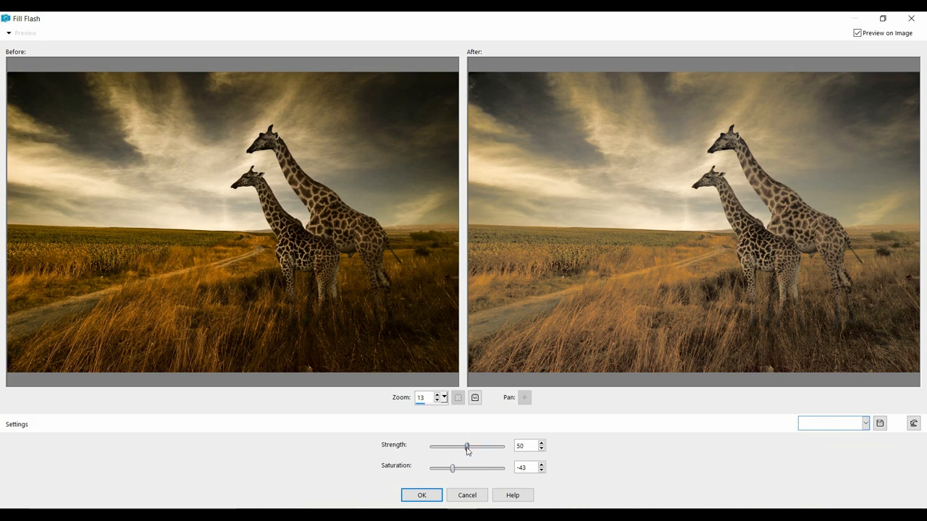
drag(467, 447, 465, 446)
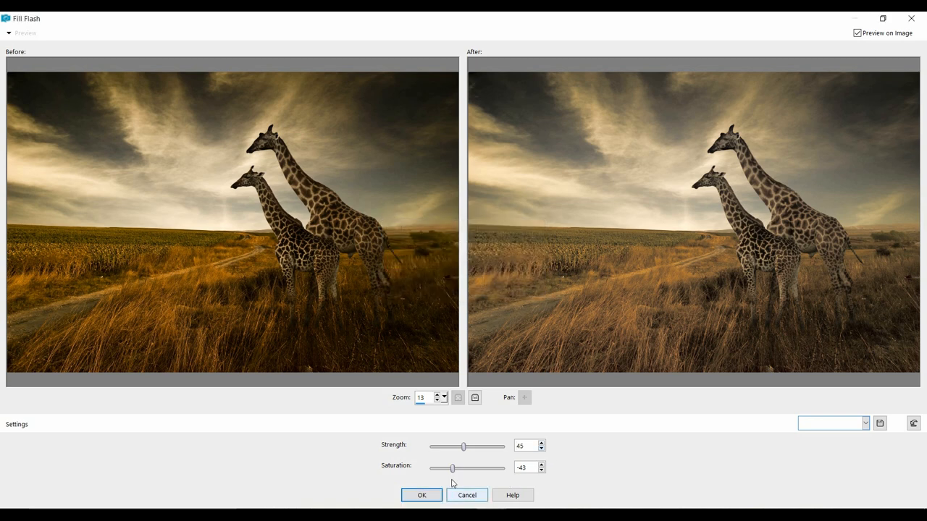
drag(452, 468, 469, 468)
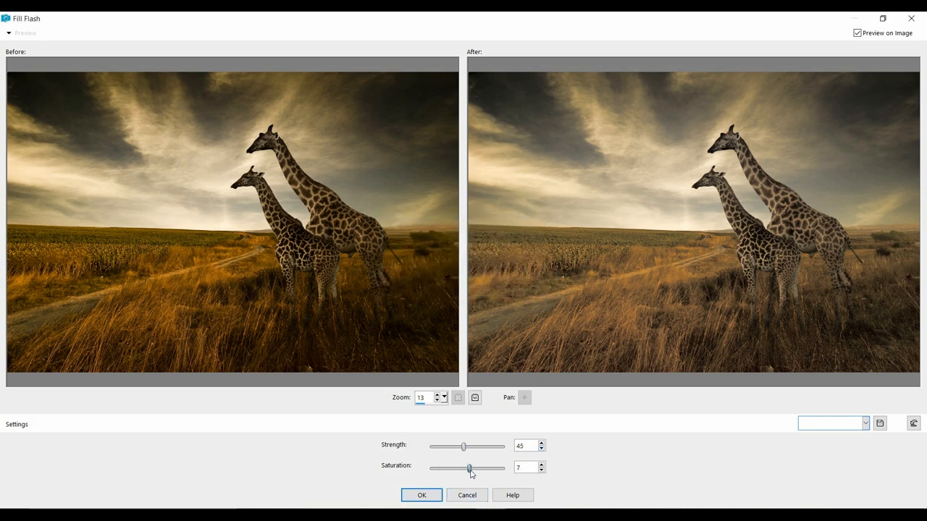
drag(469, 467, 482, 467)
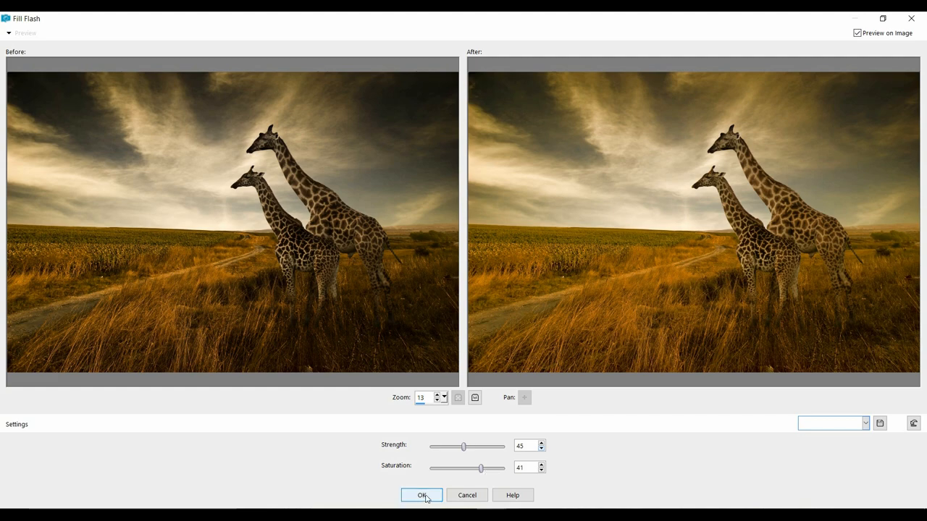
Apply Fill Flash to the giraffes photo, then close all open photos.
click(423, 495)
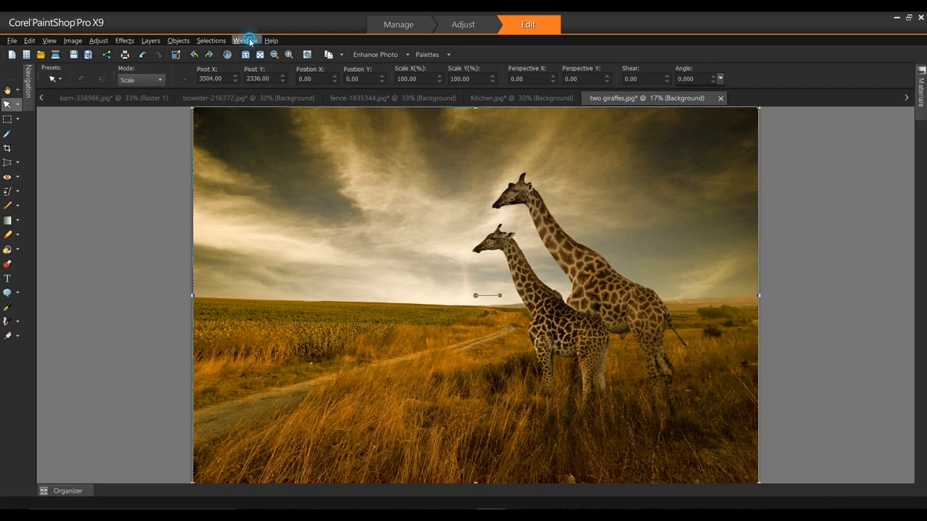
click(248, 40)
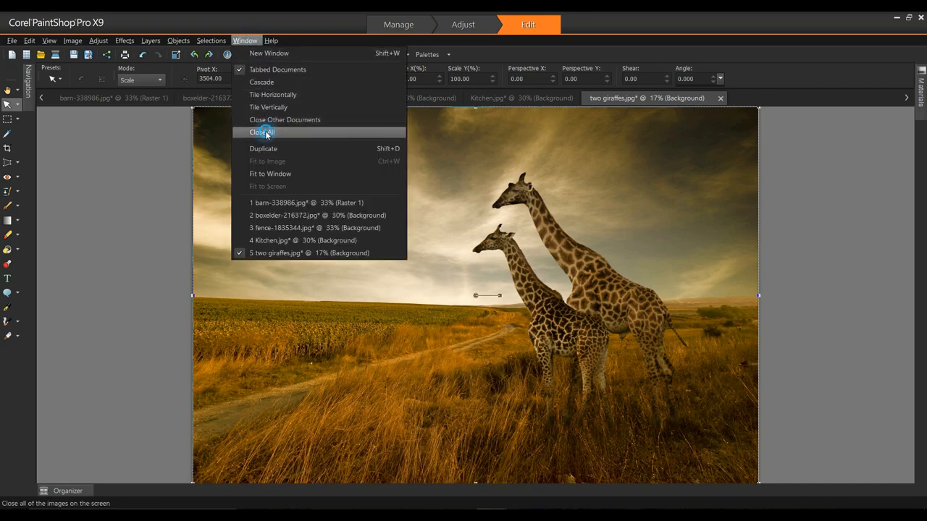
click(265, 131)
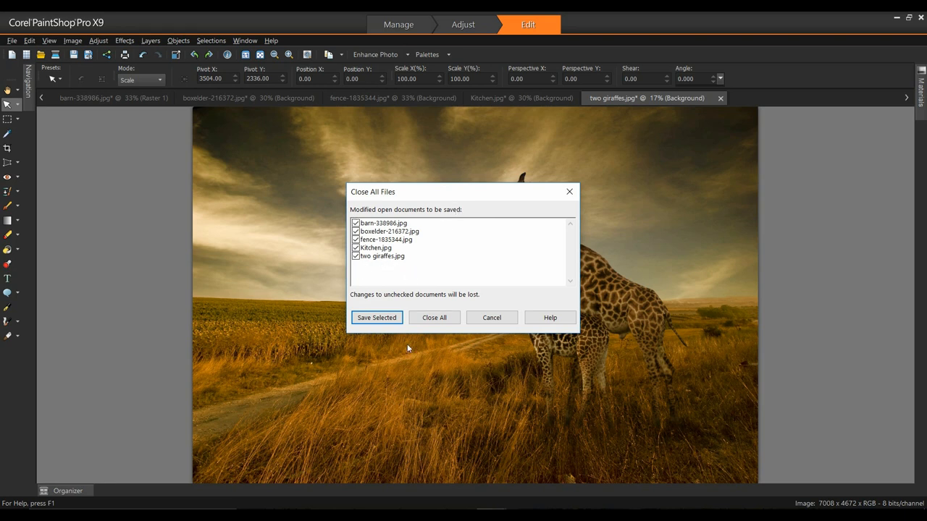
Save all five photos over their originals, keeping Auto-Preserve copies and accepting merged images.
click(376, 317)
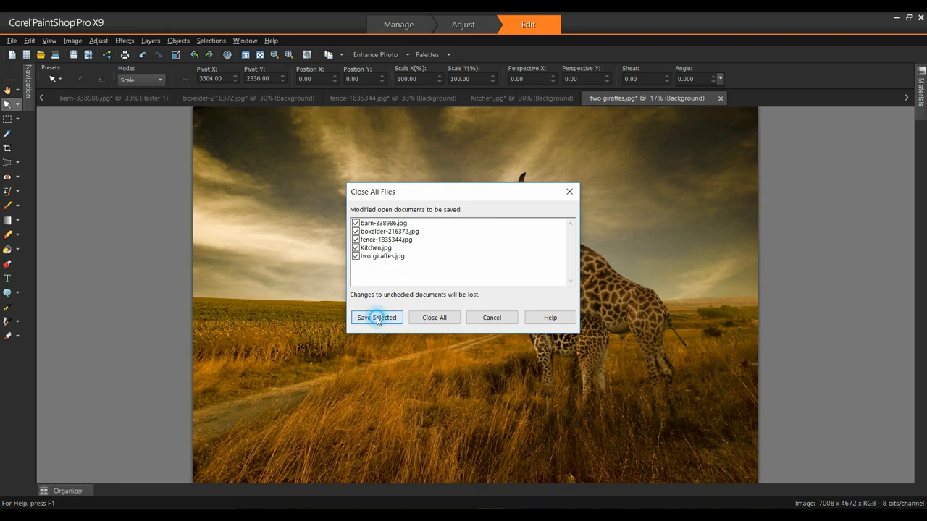
click(376, 318)
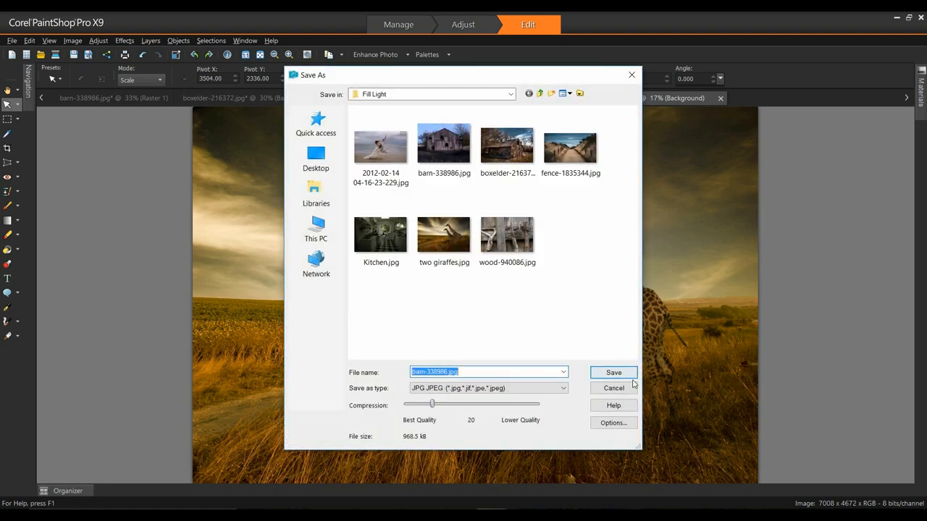
click(613, 372)
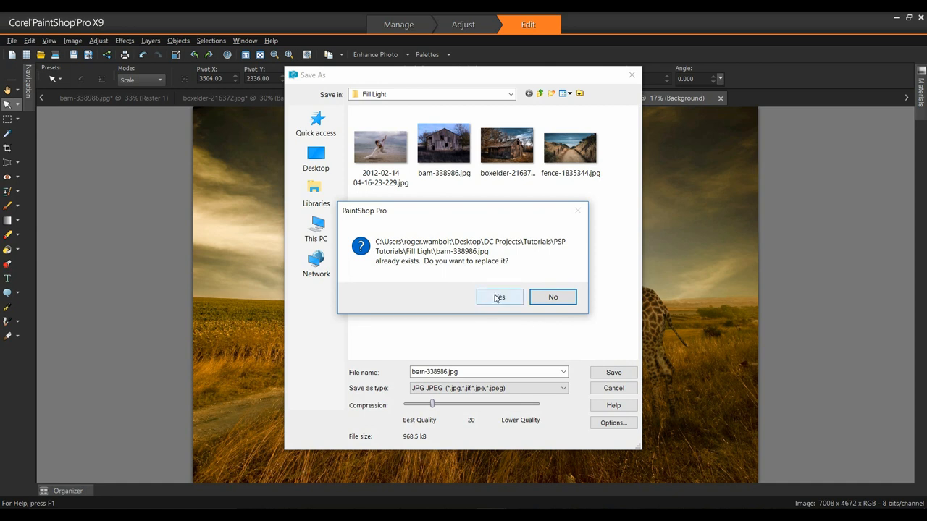
click(499, 297)
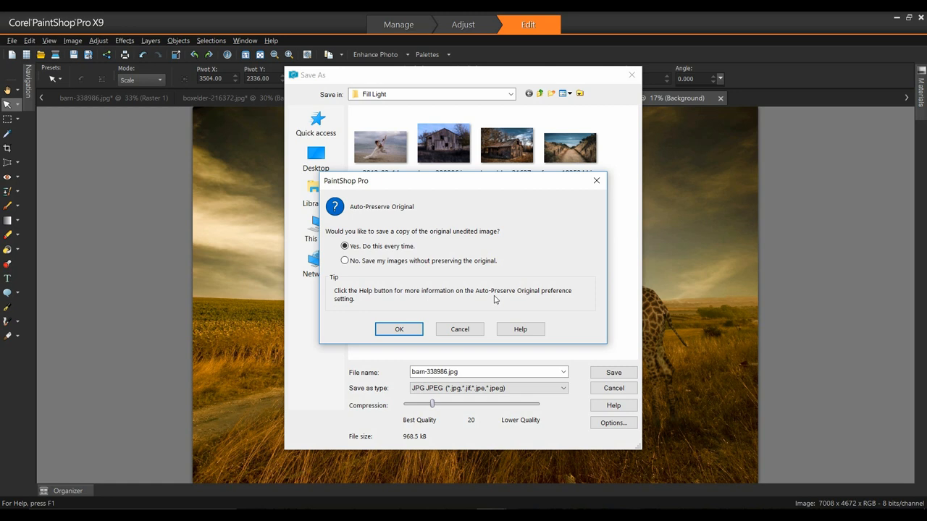
mouse_move(489, 312)
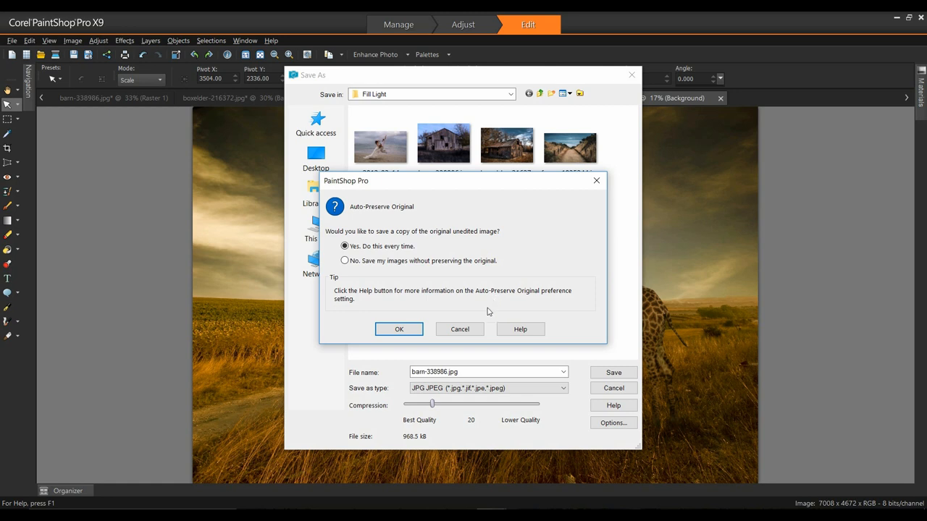
click(399, 329)
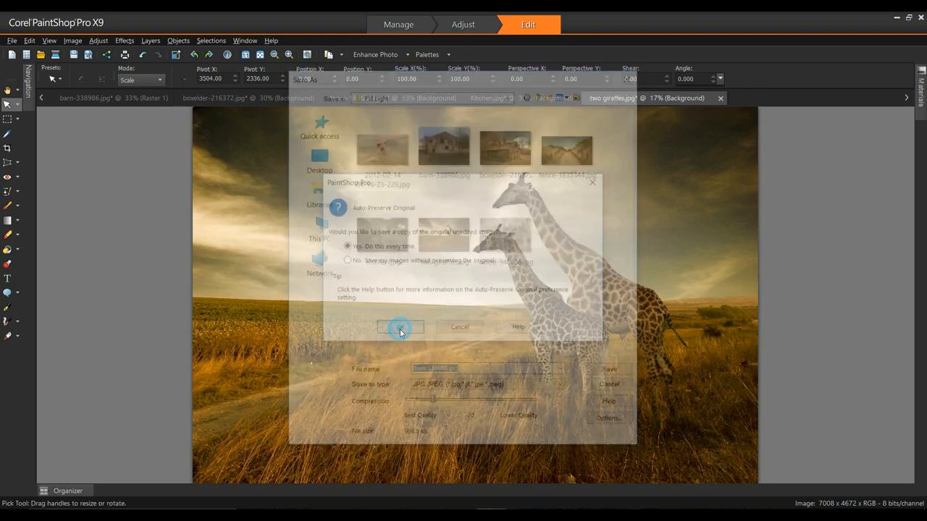
click(400, 328)
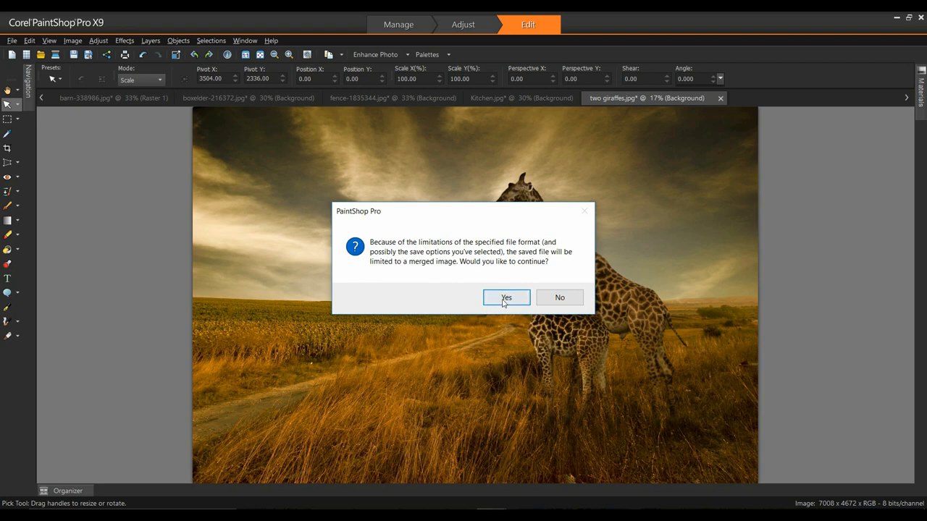
click(507, 297)
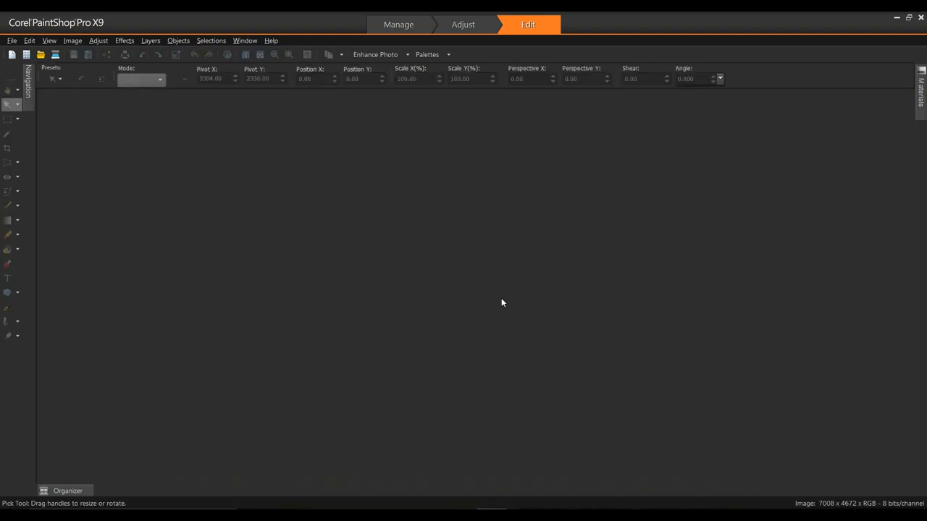
mouse_move(512, 286)
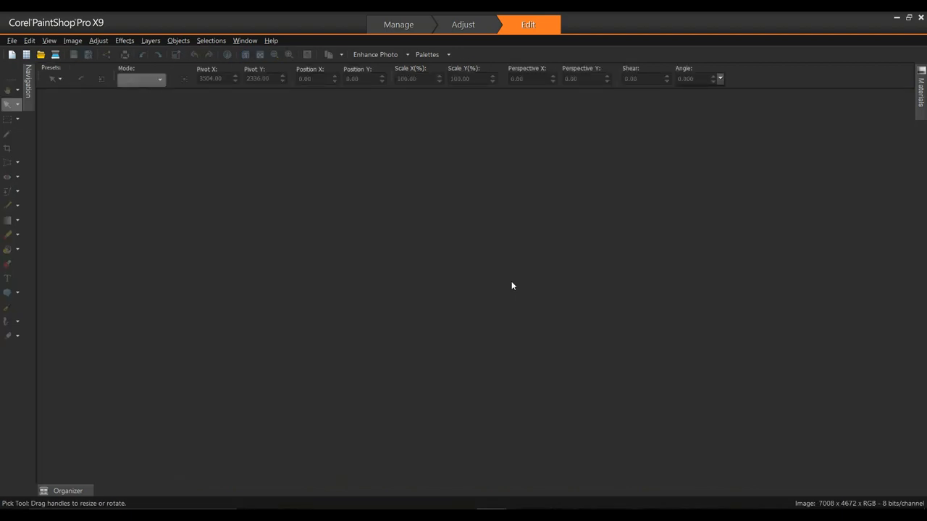